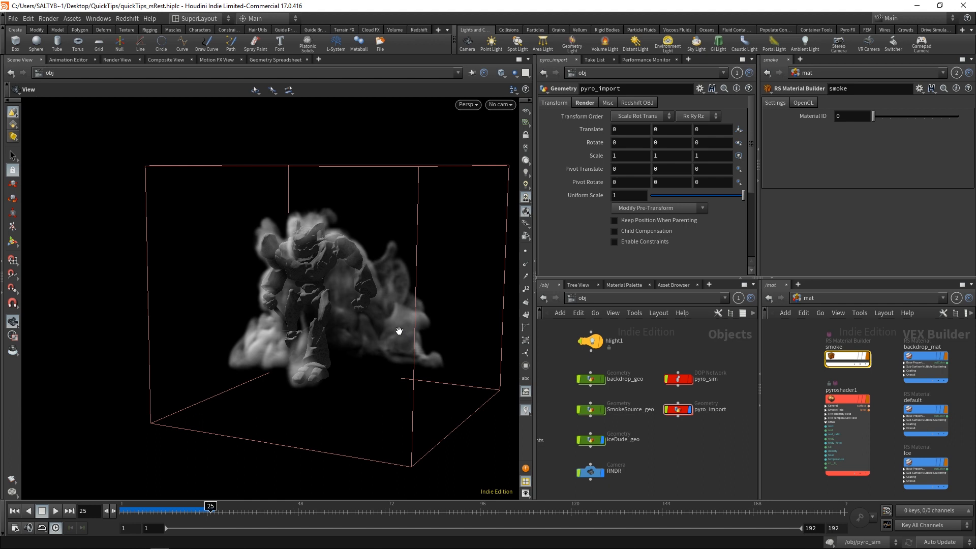
{"action": "mouse_move", "coordinate": [389, 302]}
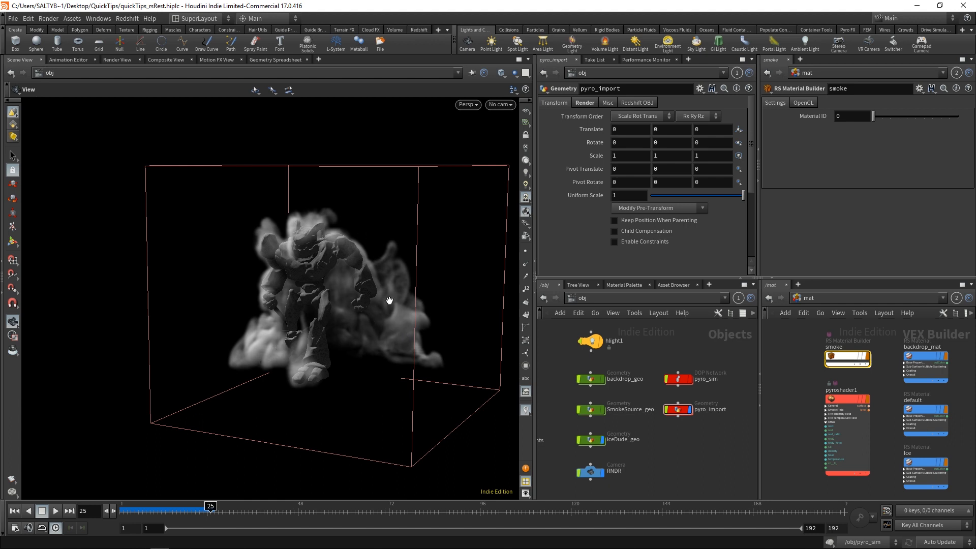
{"action": "mouse_move", "coordinate": [399, 341]}
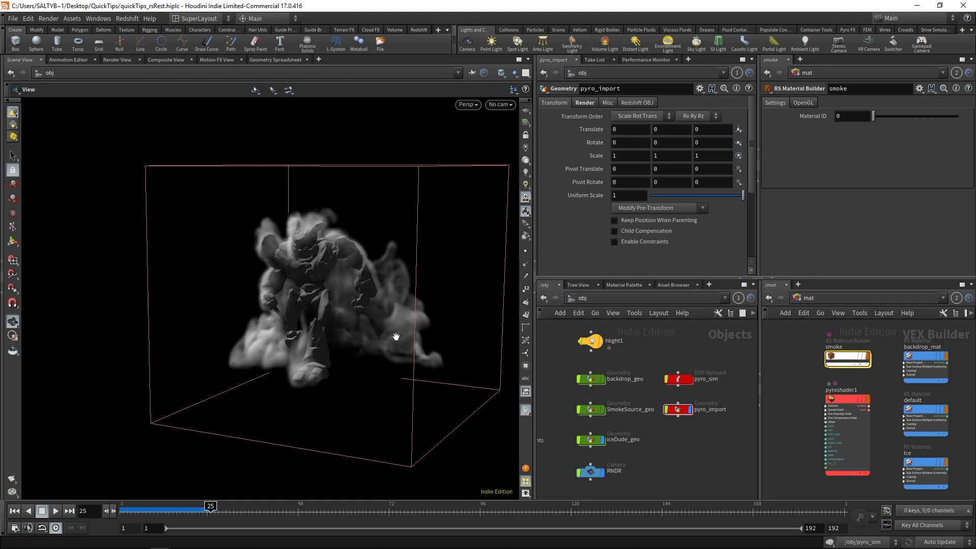
{"action": "mouse_move", "coordinate": [680, 375]}
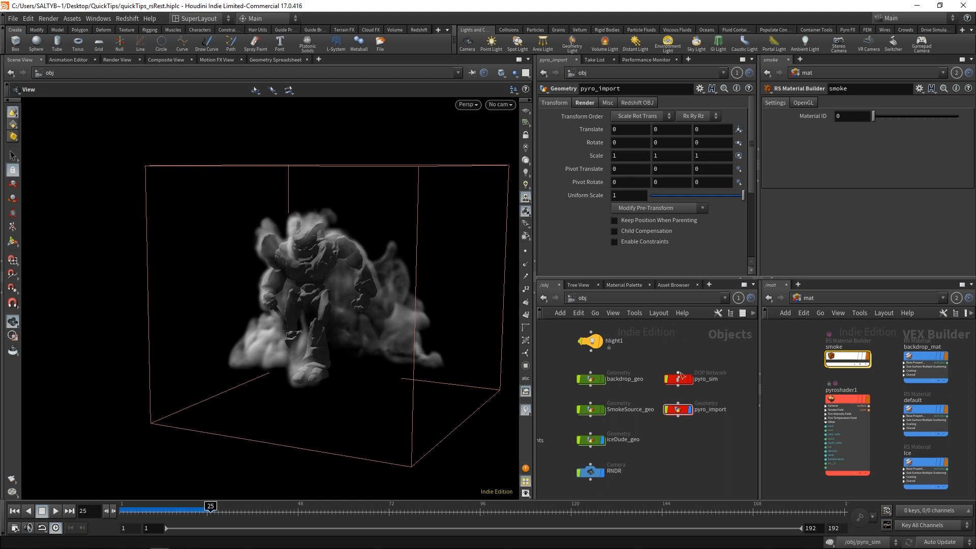
Check the smoke object's and solver's rest field settings, then dive into pyro_import
{"action": "double_click", "coordinate": [678, 378]}
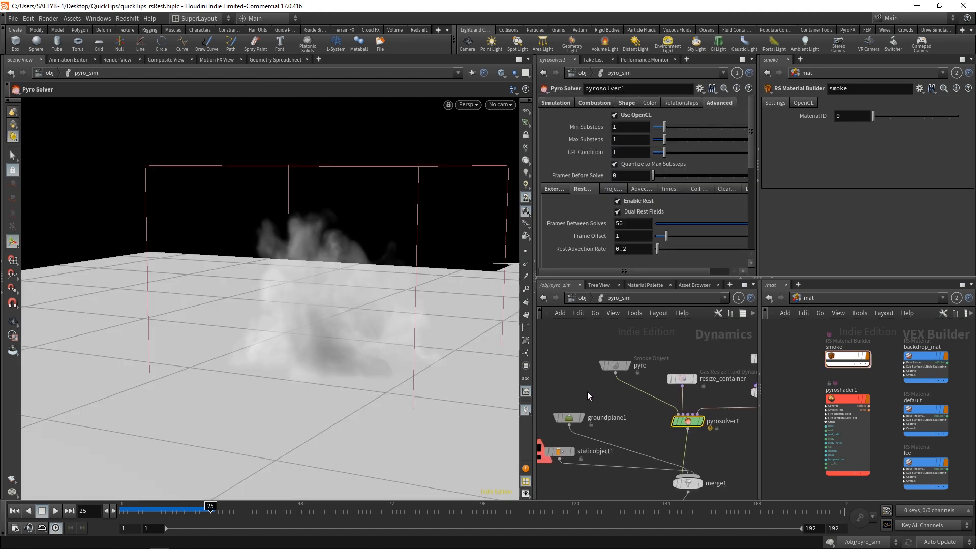
{"action": "left_click", "coordinate": [613, 366]}
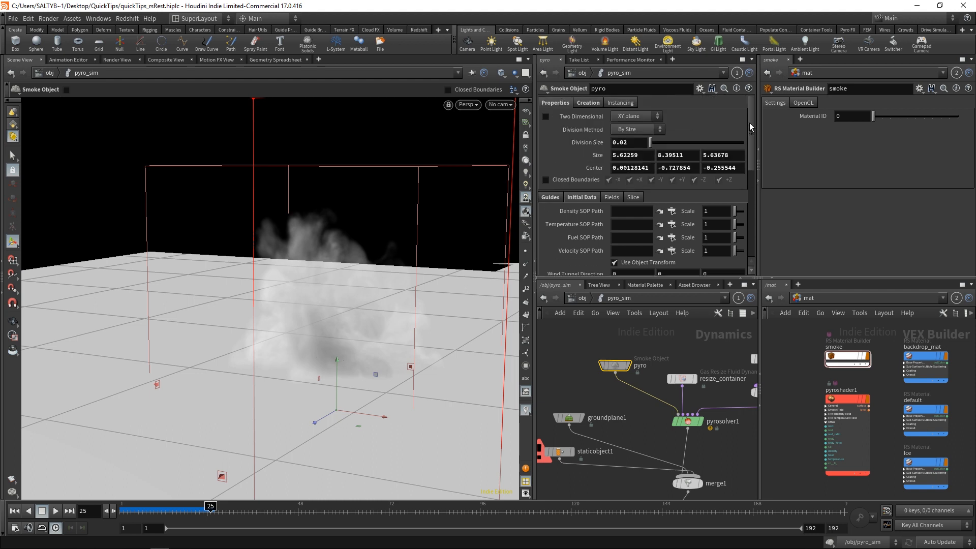
{"action": "scroll", "scroll_direction": "down", "scroll_amount": 3}
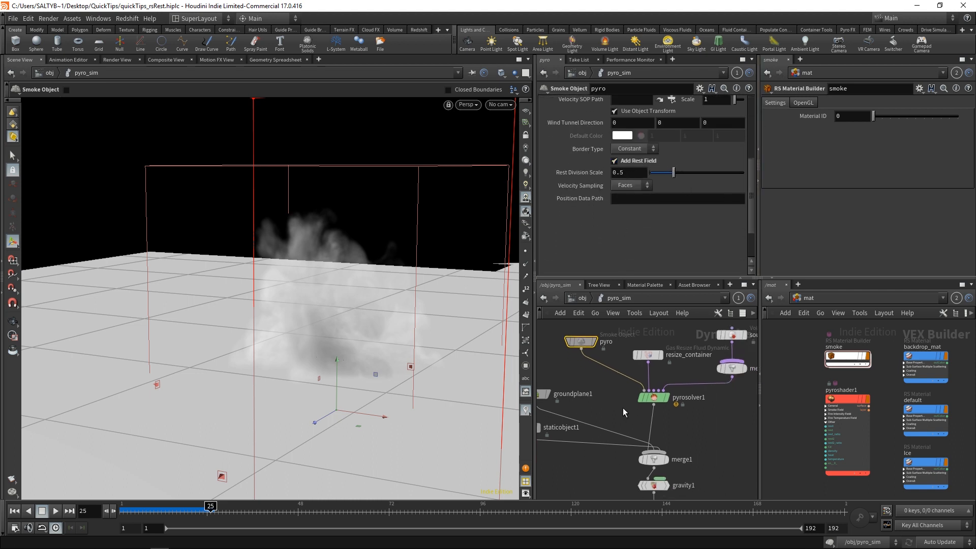
{"action": "left_click", "coordinate": [654, 397]}
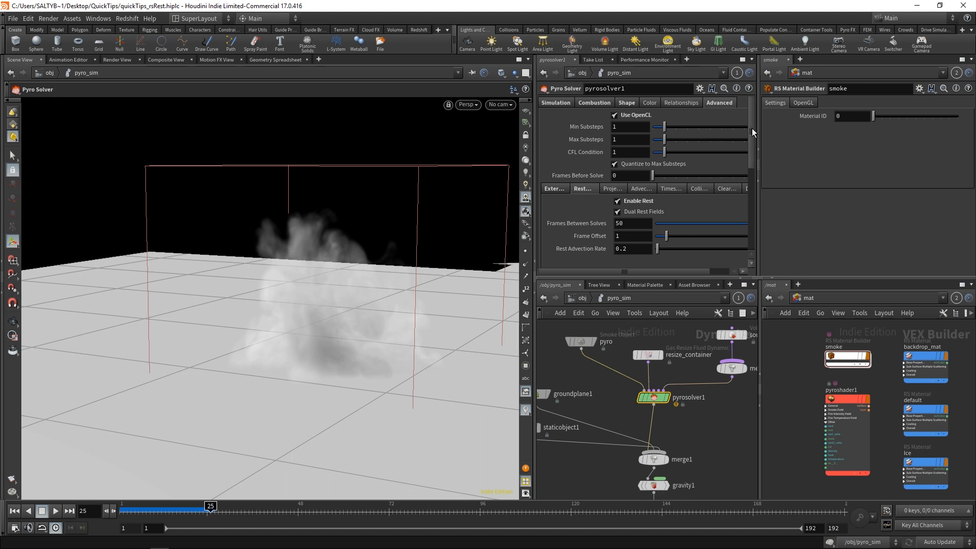
{"action": "mouse_move", "coordinate": [589, 192]}
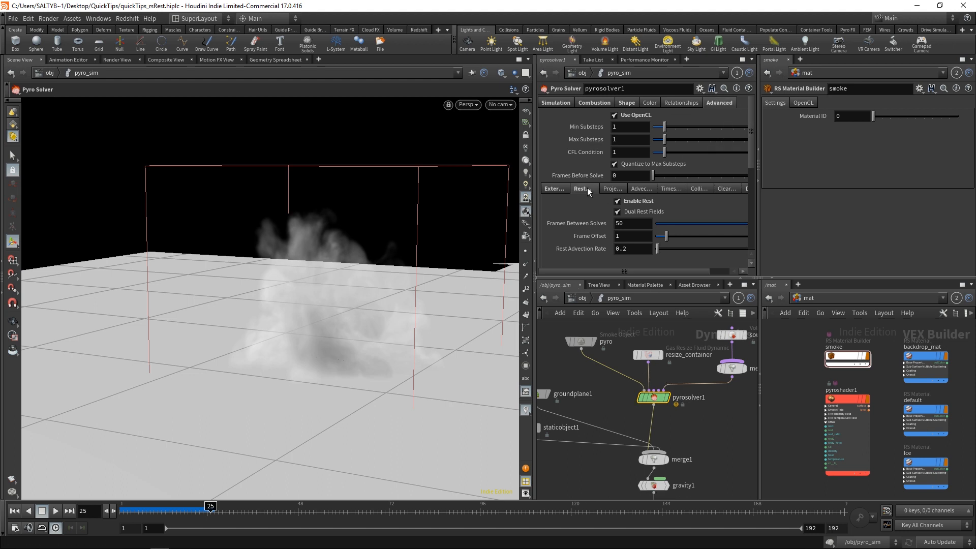
{"action": "mouse_move", "coordinate": [588, 278]}
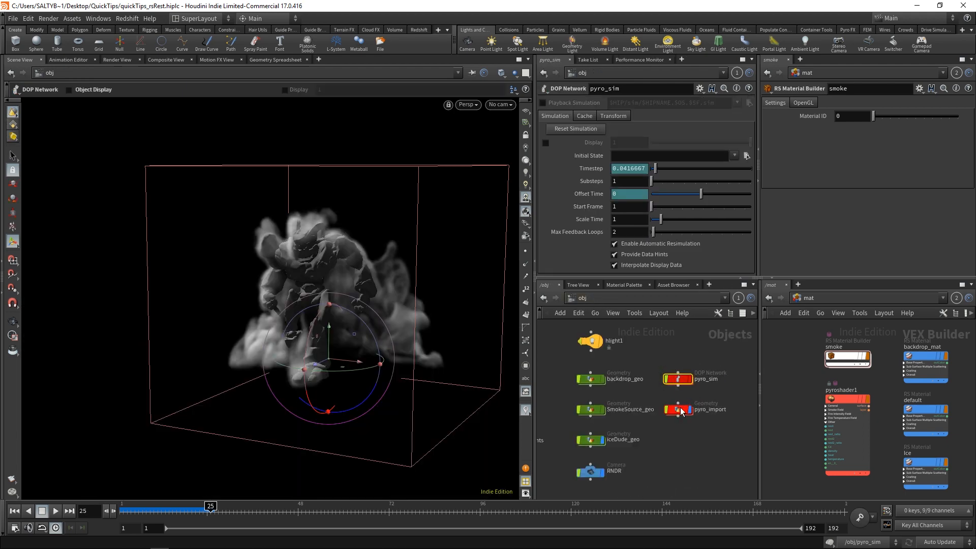
{"action": "double_click", "coordinate": [679, 409]}
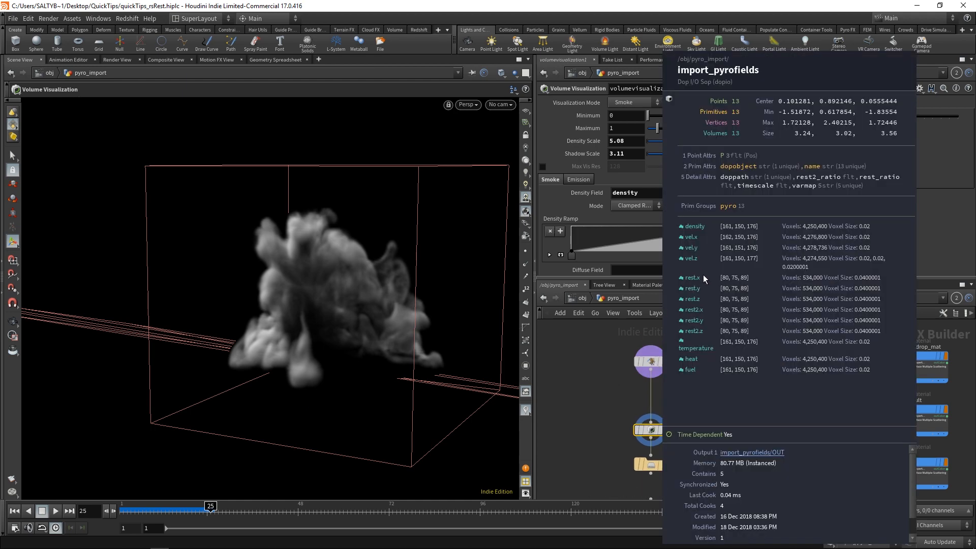
{"action": "mouse_move", "coordinate": [702, 303]}
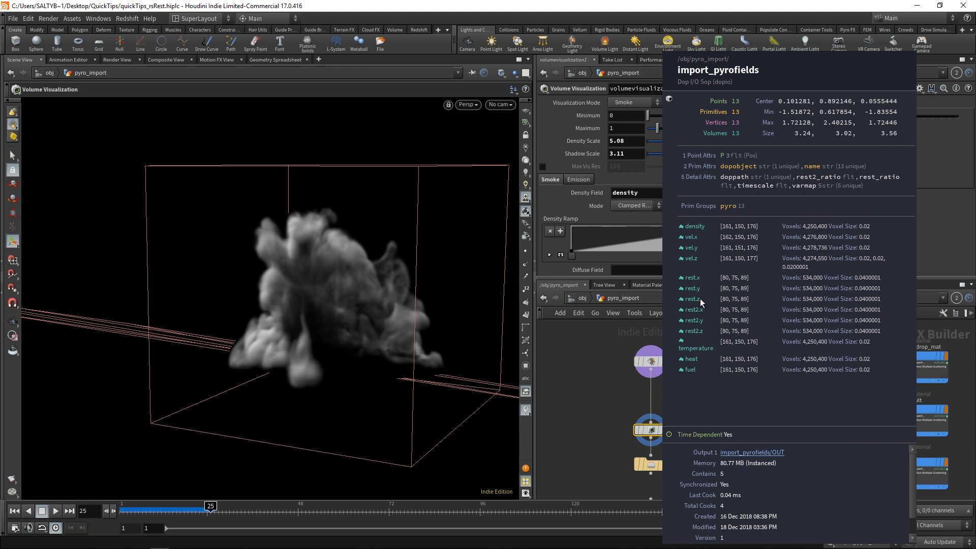
{"action": "mouse_move", "coordinate": [700, 316]}
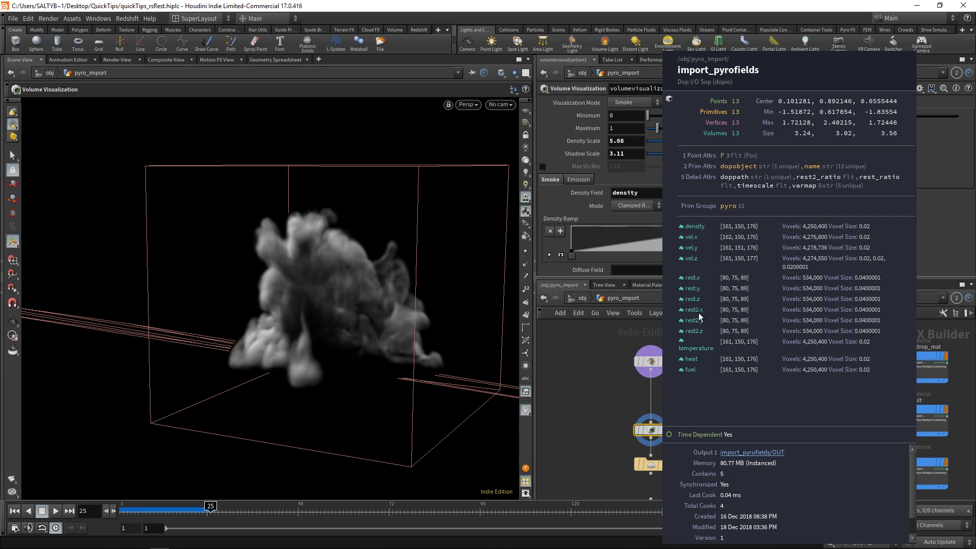
{"action": "mouse_move", "coordinate": [701, 338]}
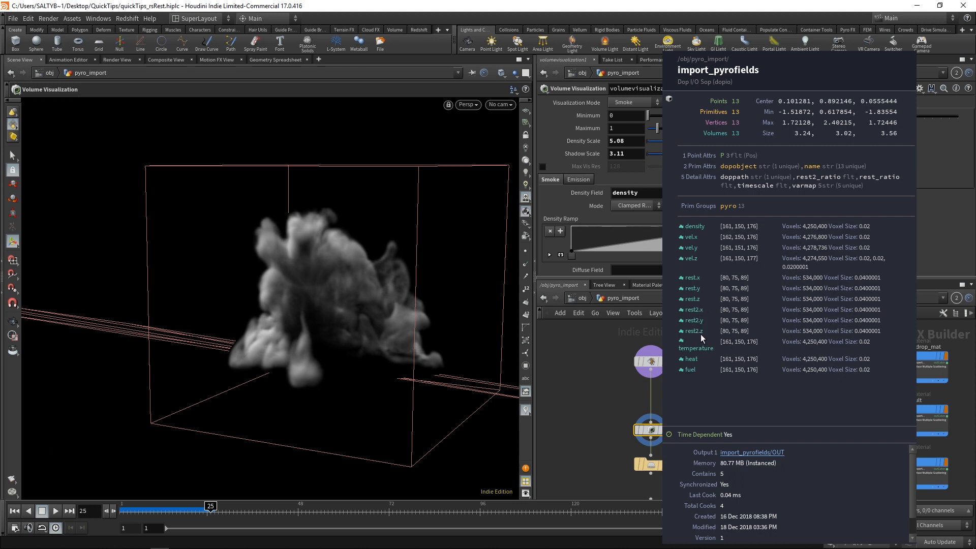
{"action": "mouse_move", "coordinate": [704, 335]}
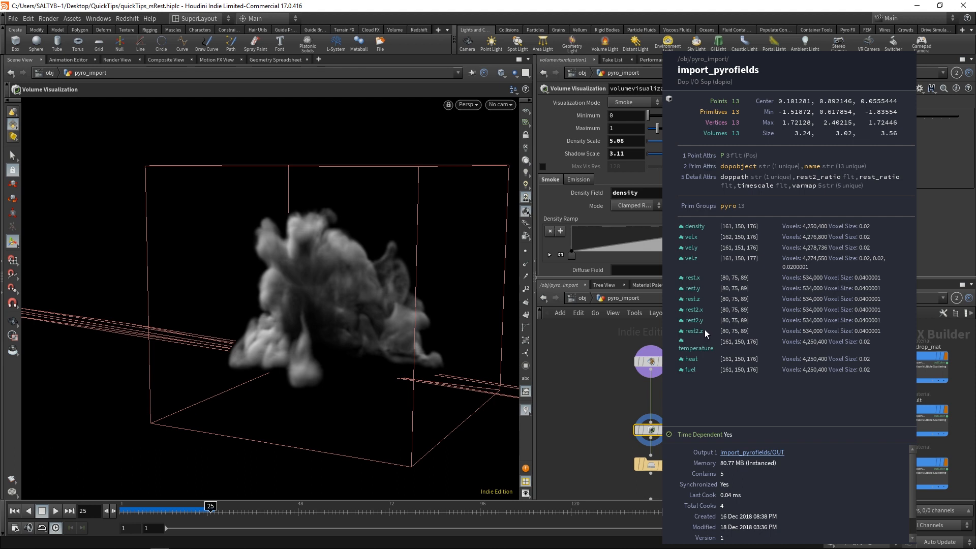
{"action": "mouse_move", "coordinate": [707, 335]}
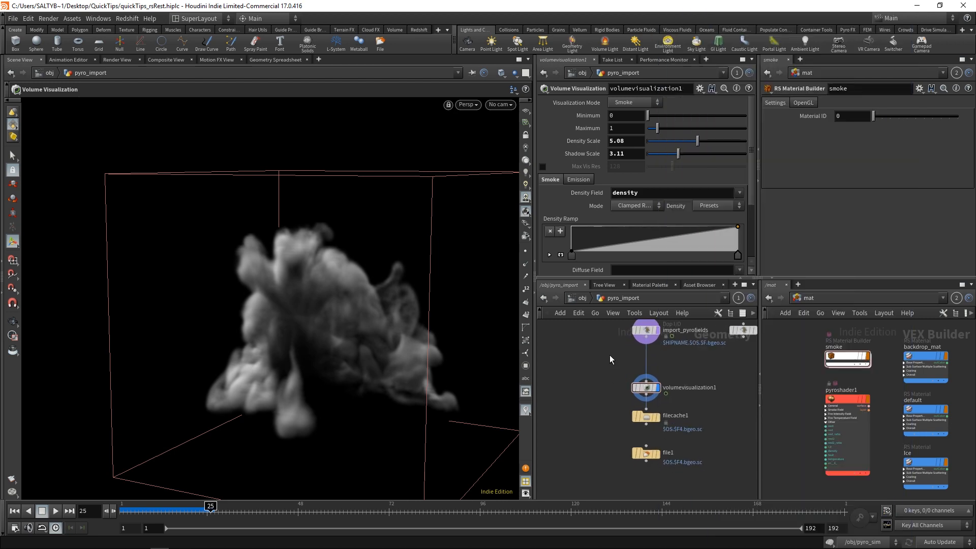
{"action": "mouse_move", "coordinate": [317, 237]}
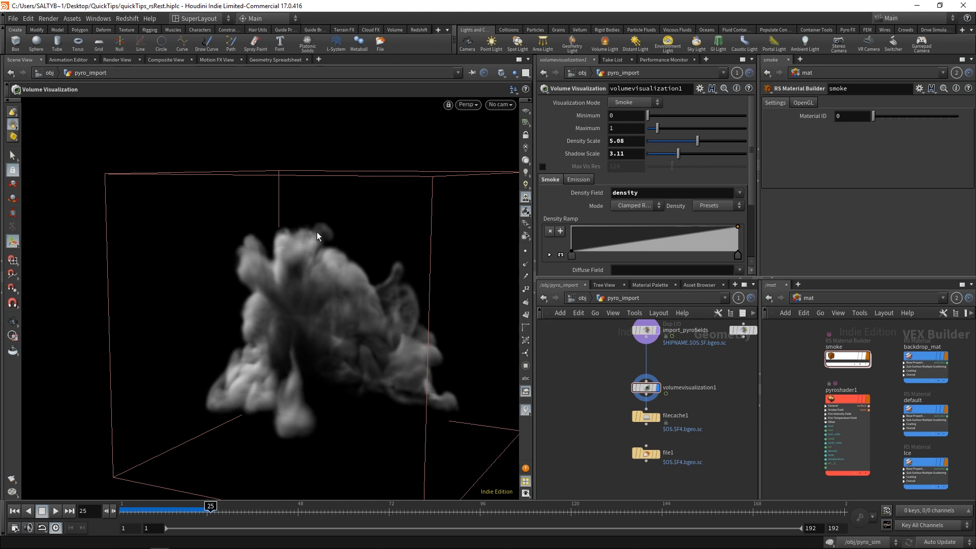
{"action": "mouse_move", "coordinate": [307, 303]}
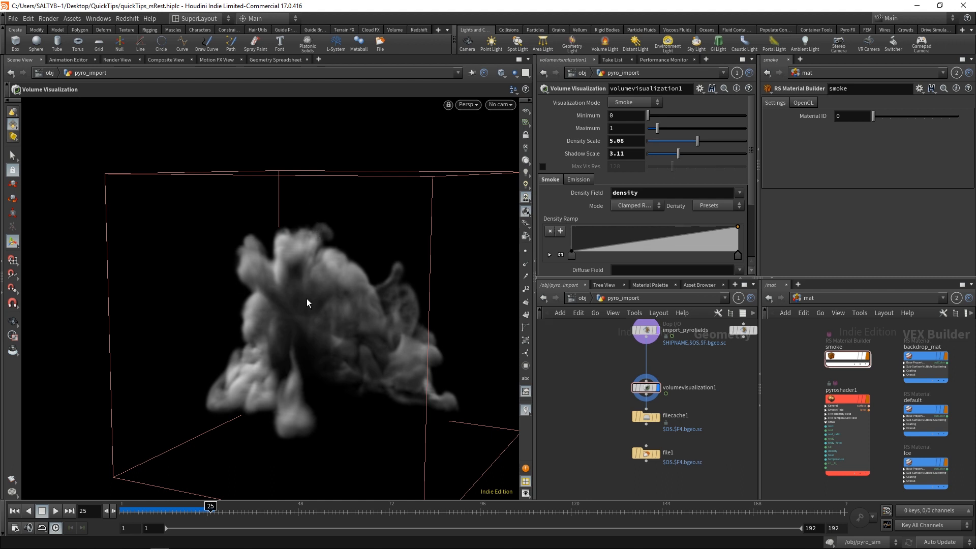
{"action": "mouse_move", "coordinate": [318, 313]}
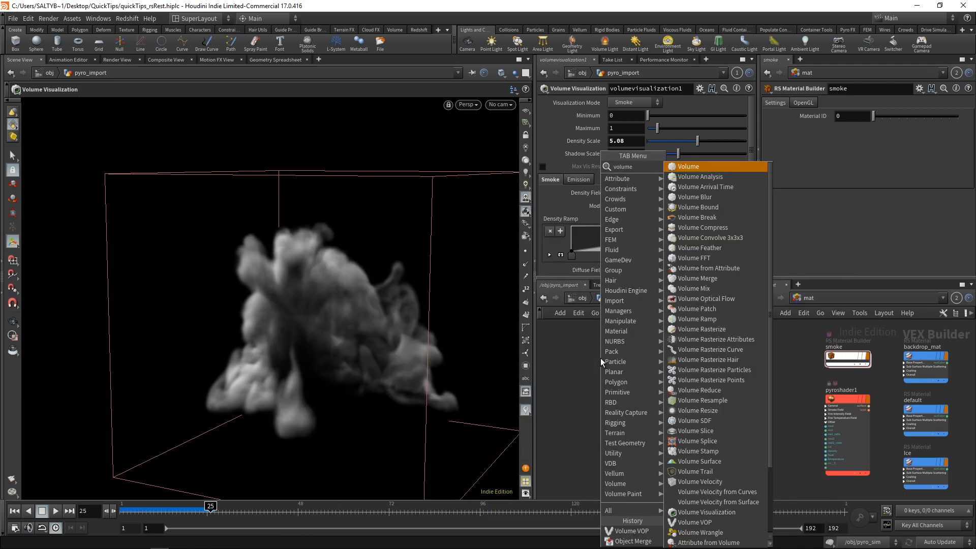
Place a Volume VOP after import_pyrofields and add a Unified Noise node inside it
{"action": "left_click", "coordinate": [696, 522]}
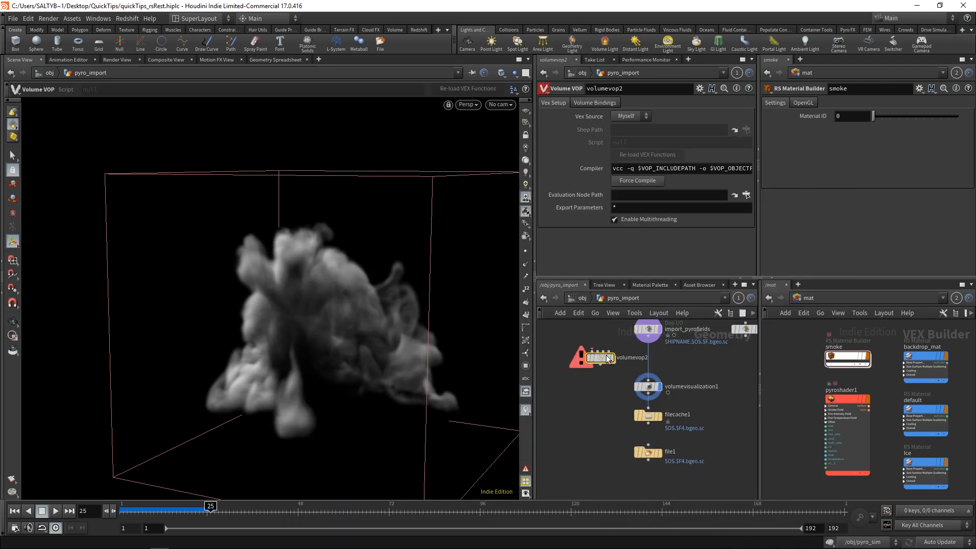
{"action": "double_click", "coordinate": [593, 357]}
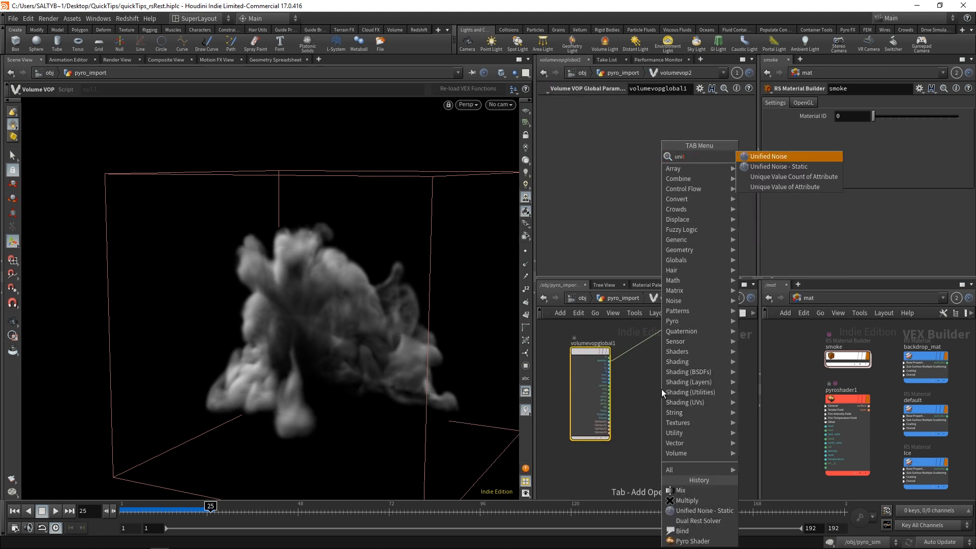
{"action": "left_click", "coordinate": [778, 167]}
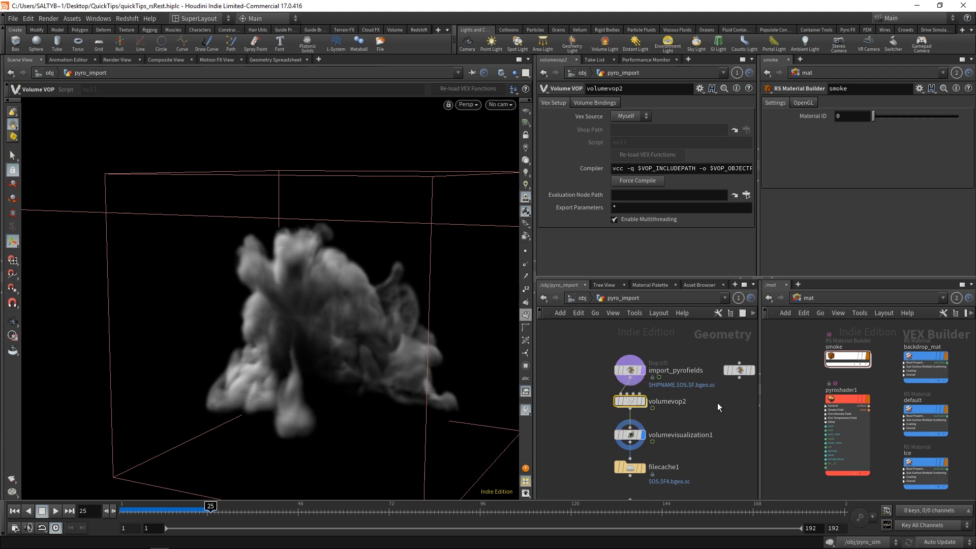
{"action": "mouse_move", "coordinate": [793, 434]}
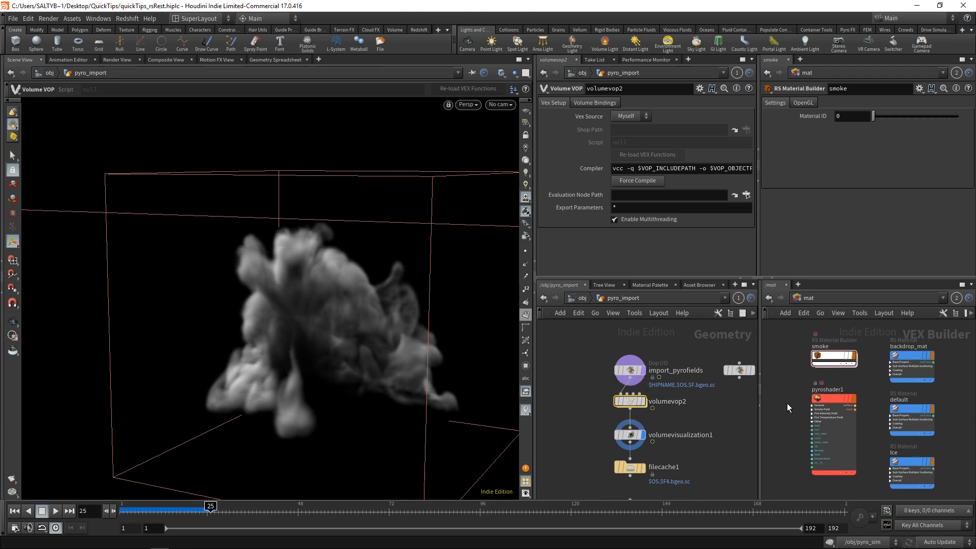
Inspect the Volume1 RS Volume node's smoke noise parameters in the pyro shader
{"action": "left_click", "coordinate": [833, 399]}
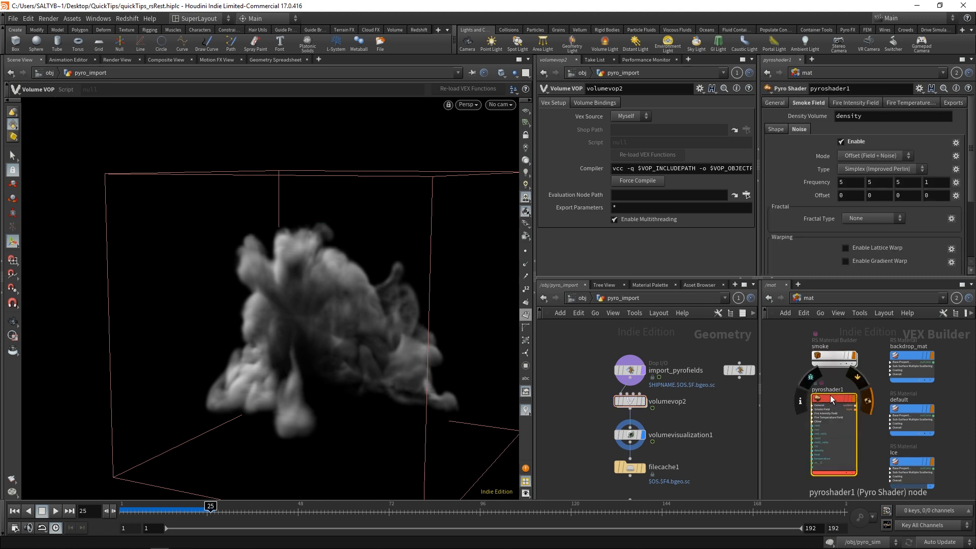
{"action": "mouse_move", "coordinate": [781, 409]}
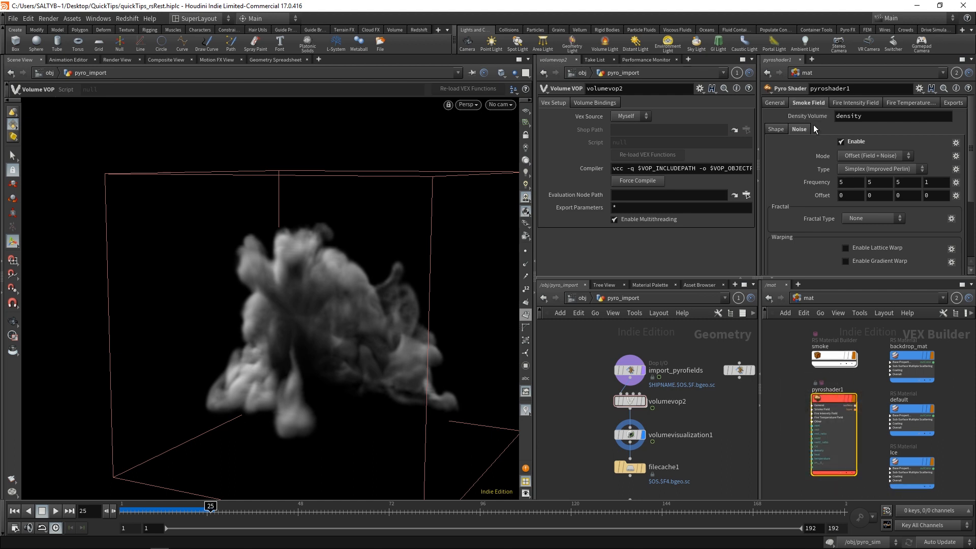
{"action": "mouse_move", "coordinate": [846, 141]}
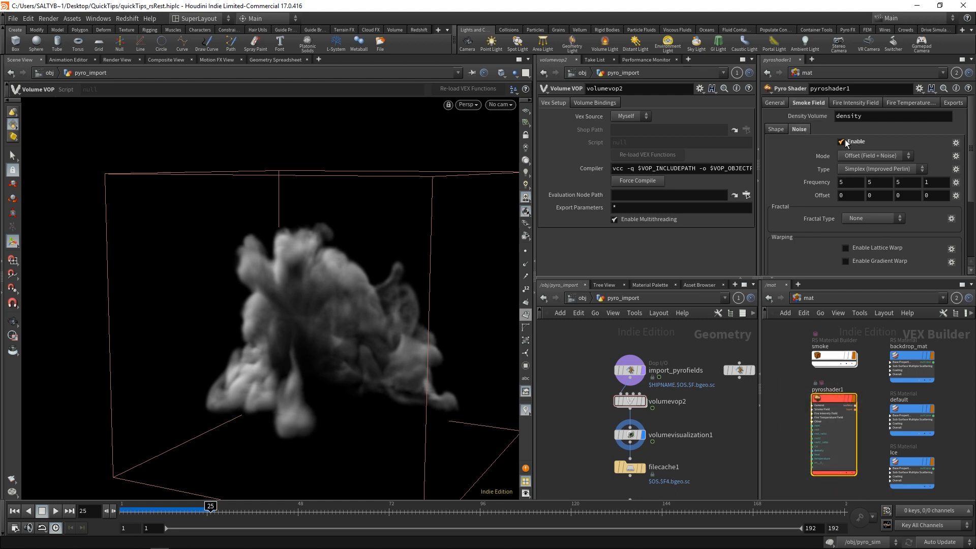
{"action": "mouse_move", "coordinate": [817, 141]}
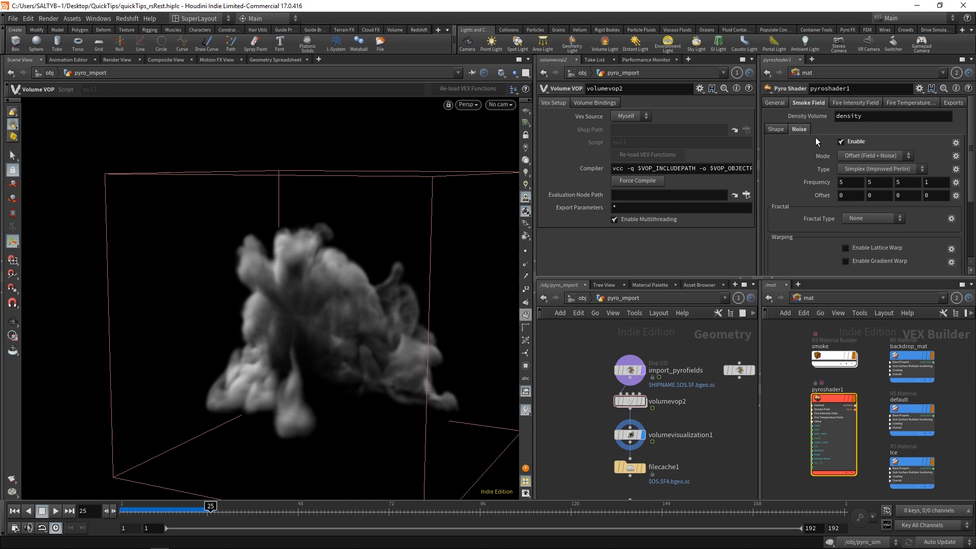
{"action": "mouse_move", "coordinate": [823, 358]}
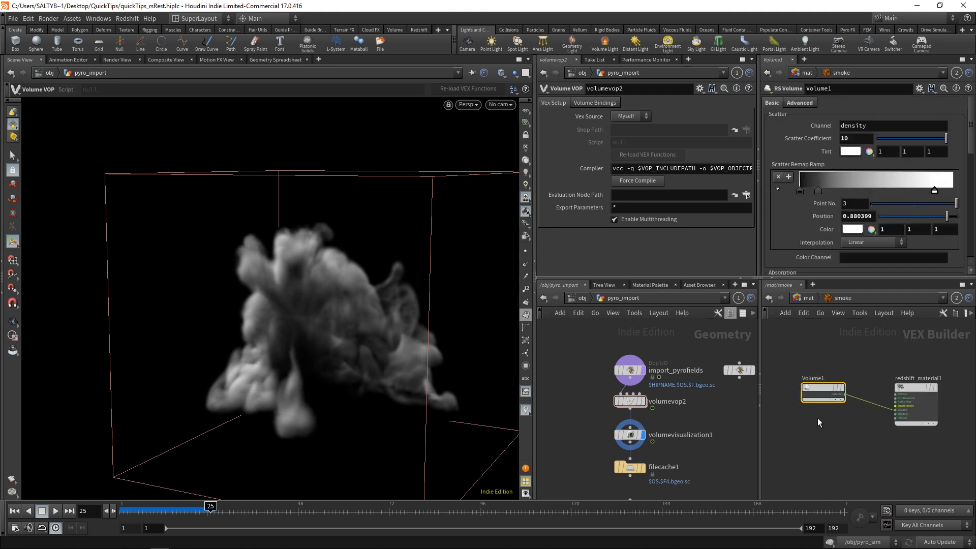
{"action": "scroll", "scroll_direction": "down", "scroll_amount": 3}
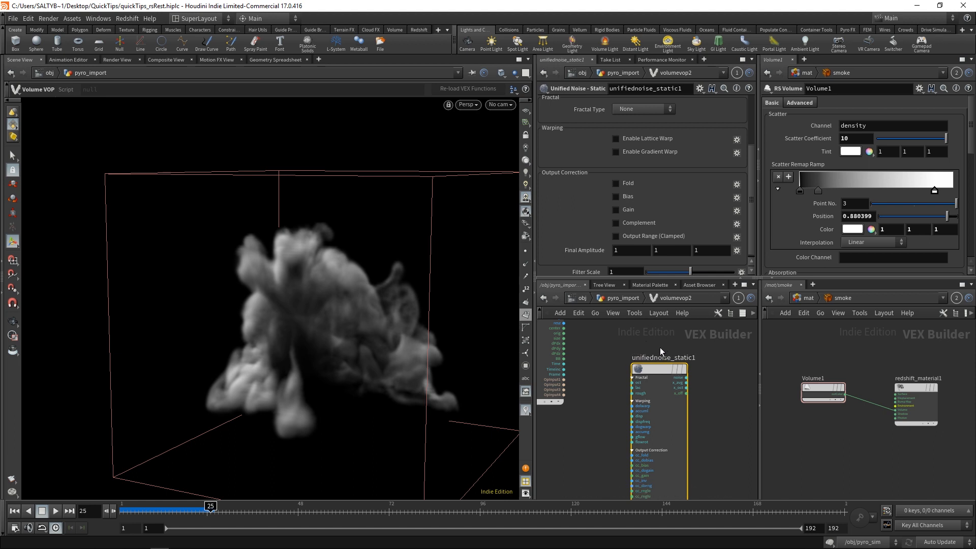
{"action": "mouse_move", "coordinate": [737, 121]}
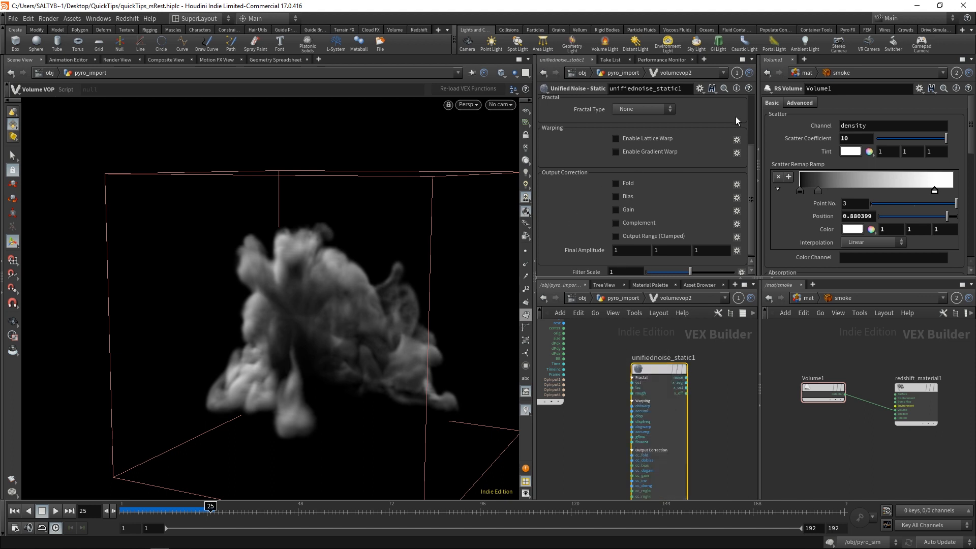
Set the Unified Noise Signature to '3D Dual Rest Input, 1D Noise'
{"action": "left_click", "coordinate": [654, 102]}
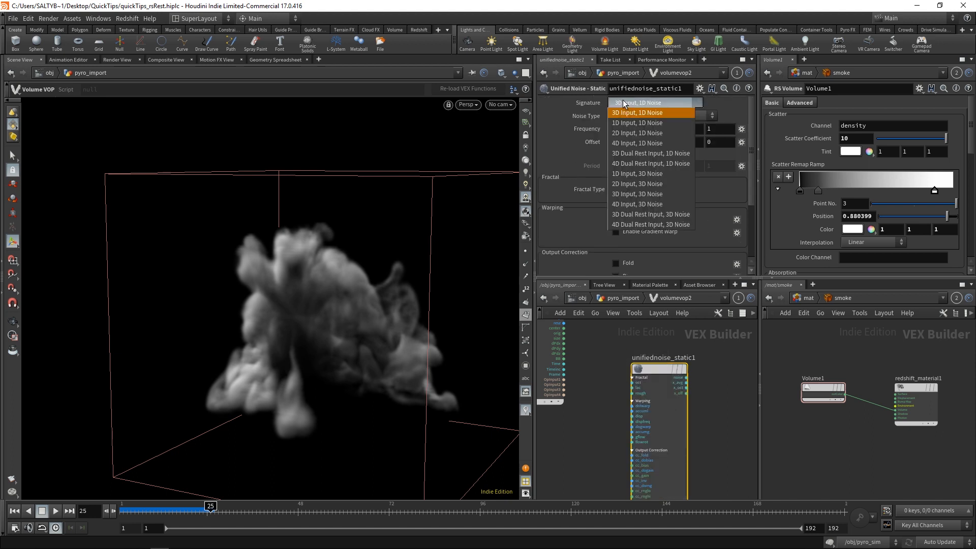
{"action": "mouse_move", "coordinate": [646, 153]}
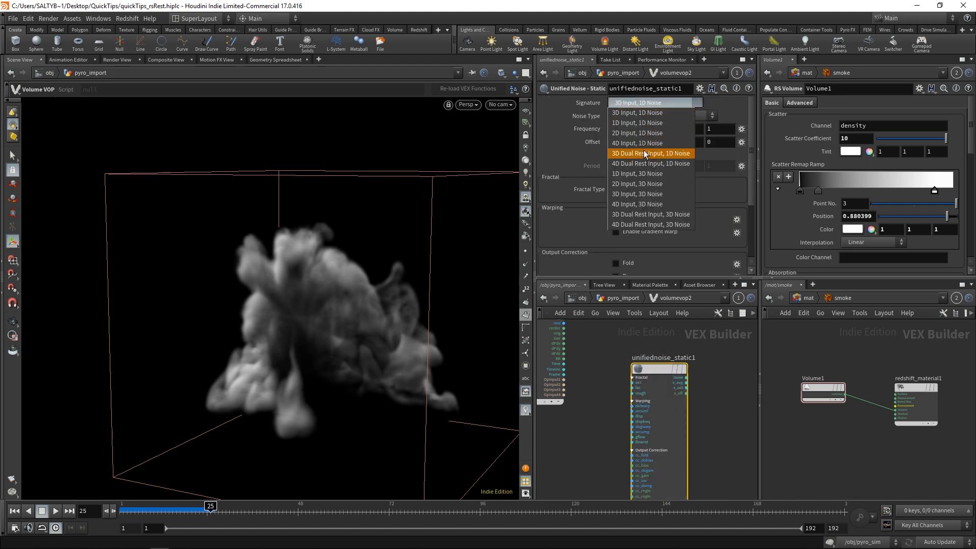
{"action": "left_click", "coordinate": [650, 153]}
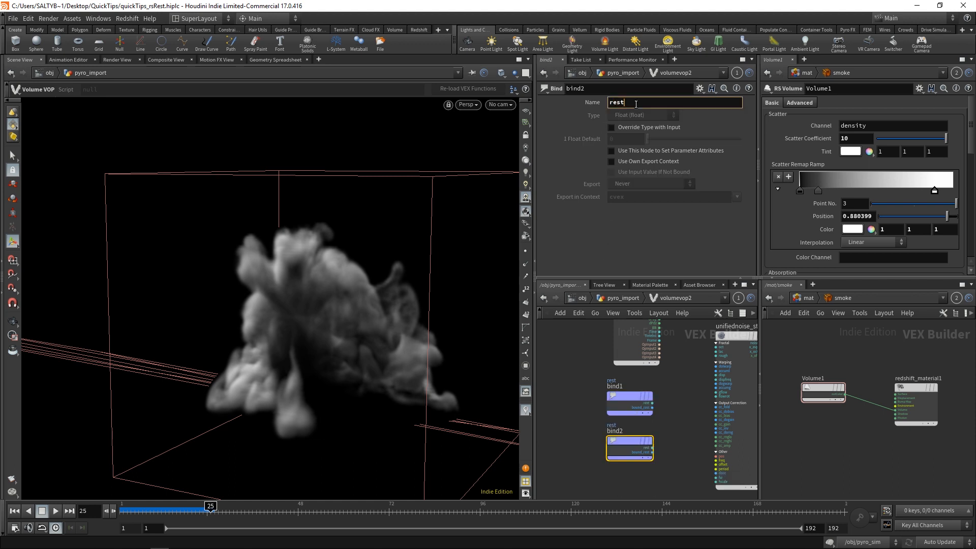
Create rest, rest_ratio, rest2 and rest2_ratio Bind nodes, setting the rest imports to Vector
{"action": "type", "text": "_ratio"}
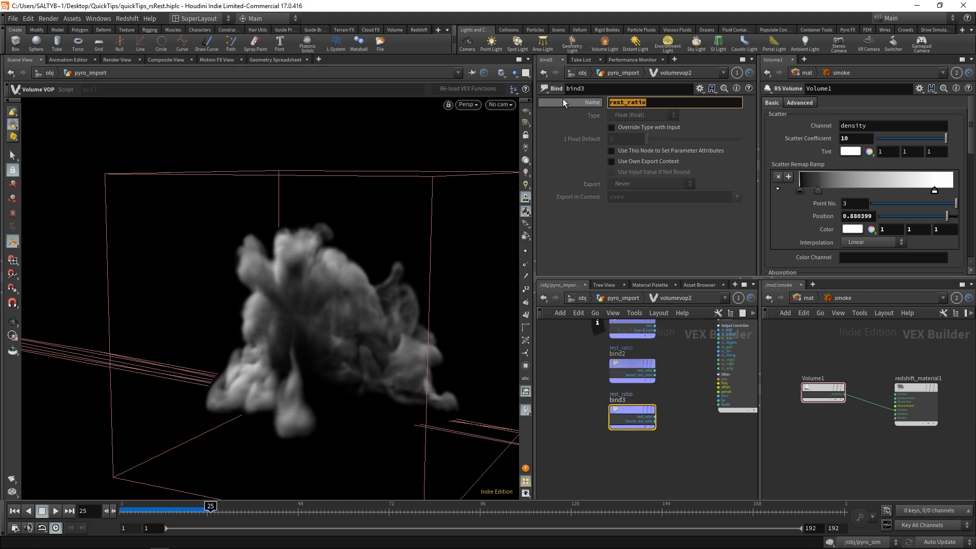
{"action": "type", "text": "rest2"}
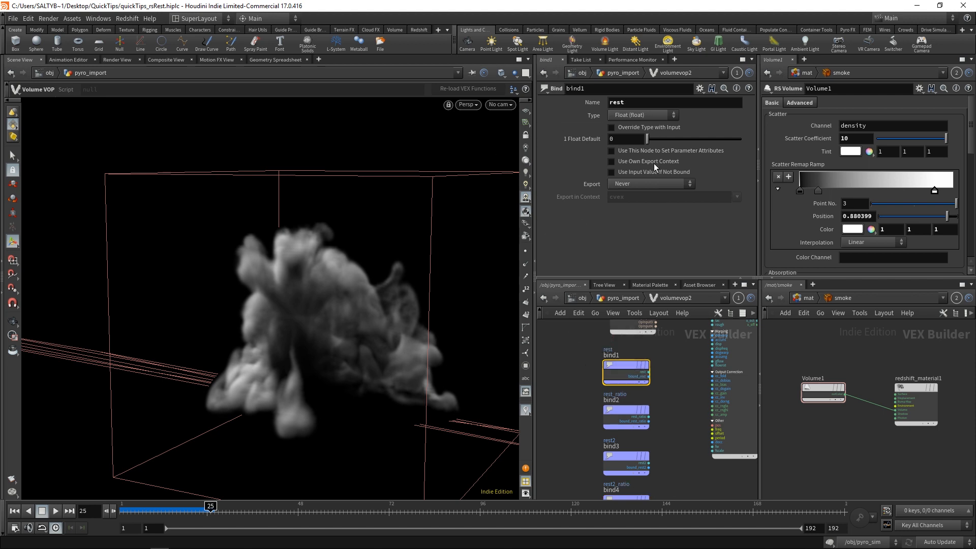
{"action": "left_click", "coordinate": [637, 115]}
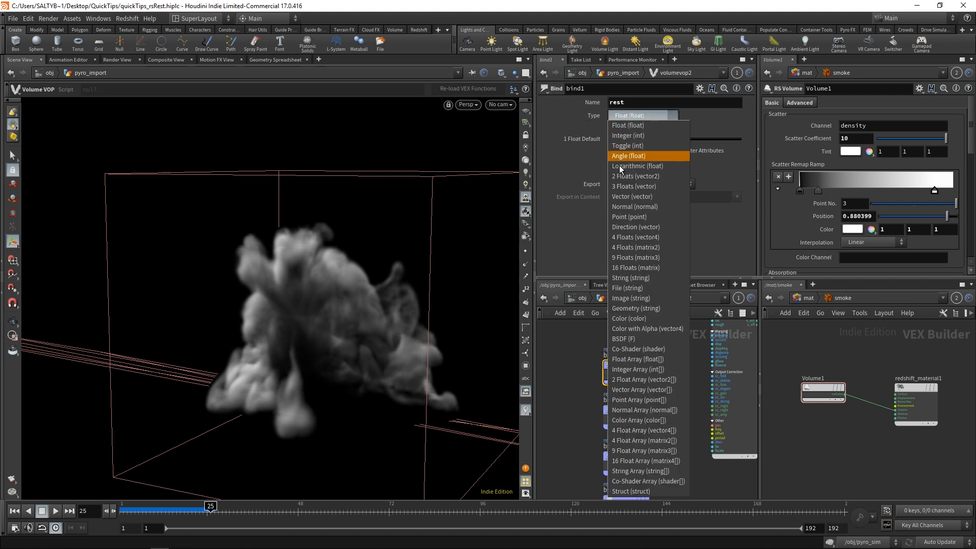
{"action": "mouse_move", "coordinate": [635, 227]}
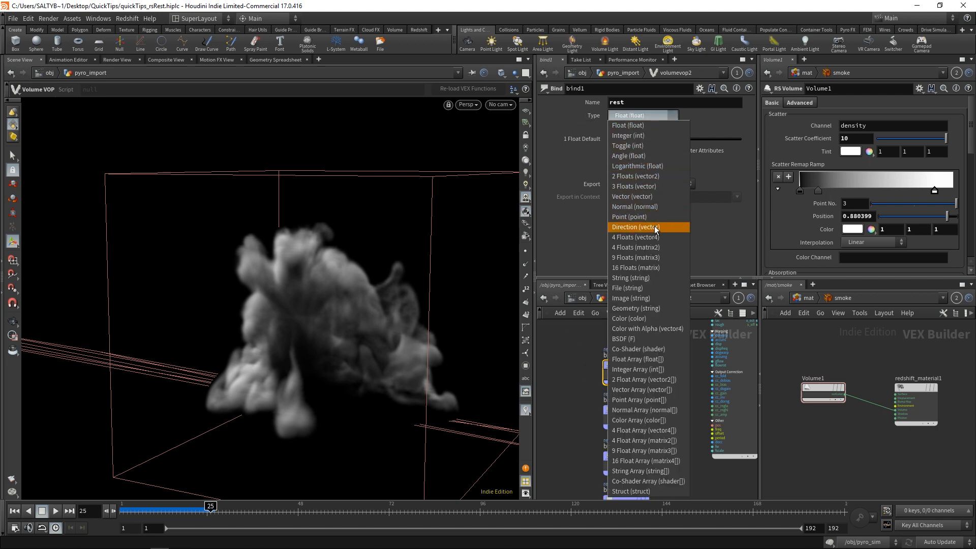
{"action": "mouse_move", "coordinate": [632, 197]}
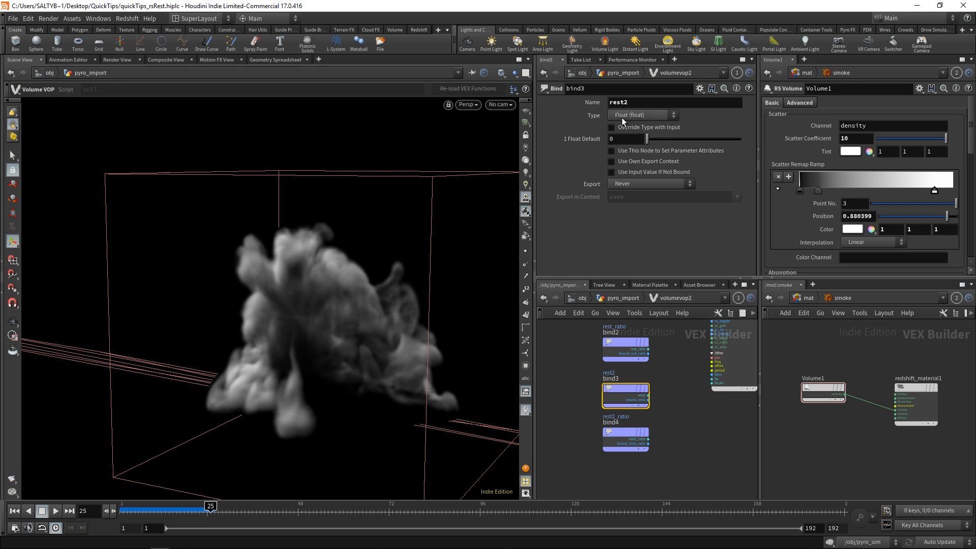
{"action": "left_click", "coordinate": [643, 115]}
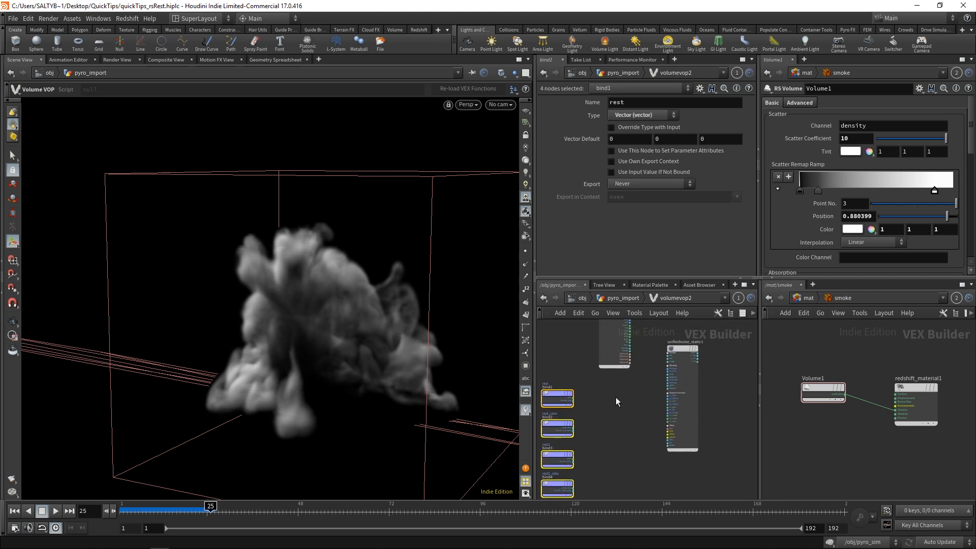
{"action": "mouse_move", "coordinate": [630, 406]}
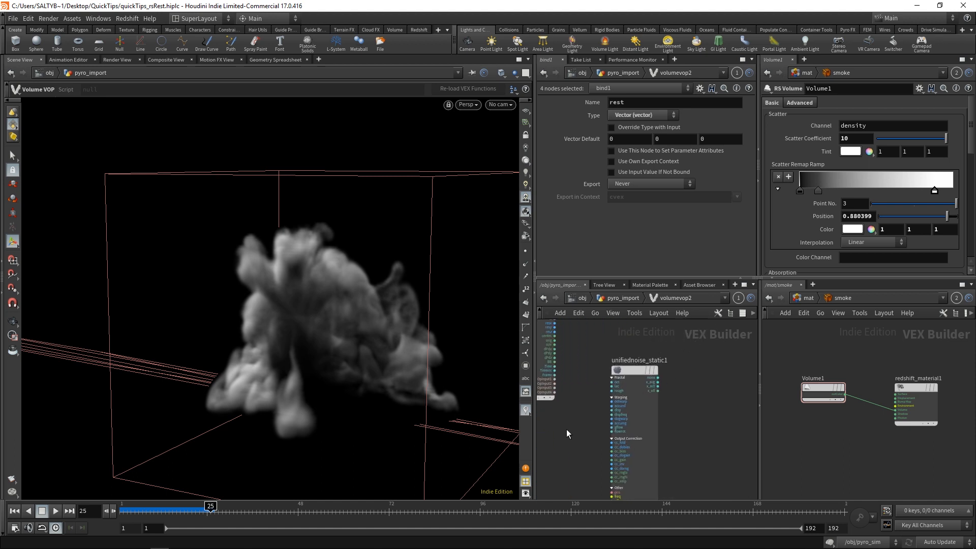
Add a Dual Rest Solver node to the Volume VOP network
{"action": "key", "text": "tab"}
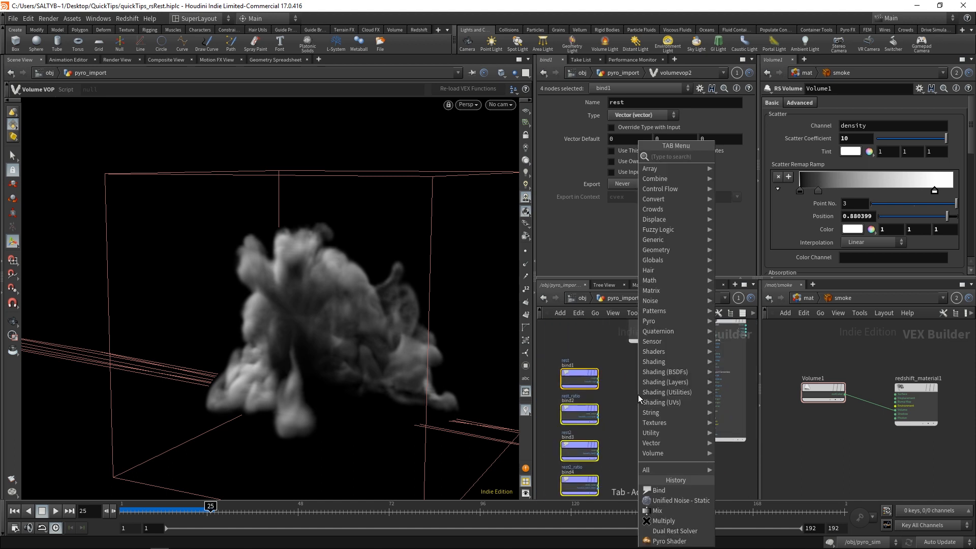
{"action": "type", "text": "d"}
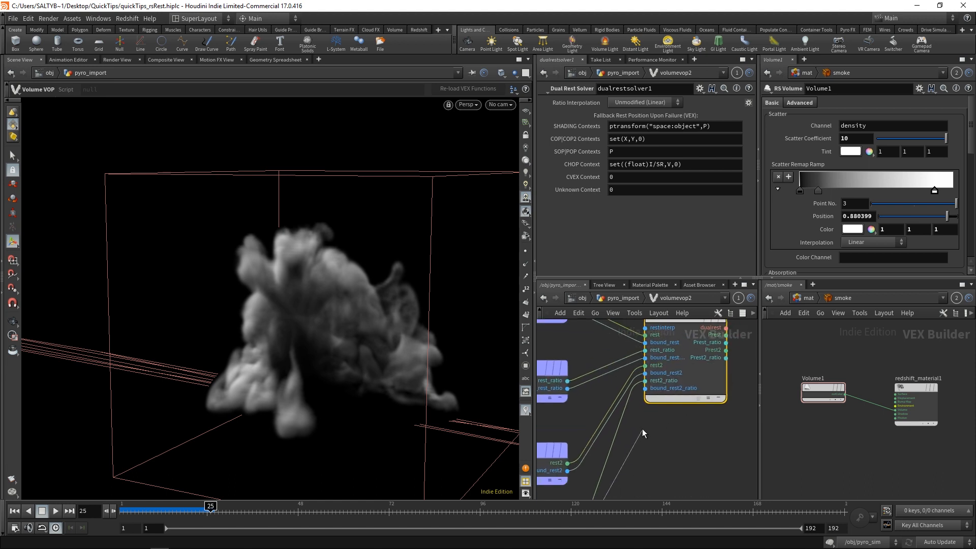
{"action": "mouse_move", "coordinate": [288, 249]}
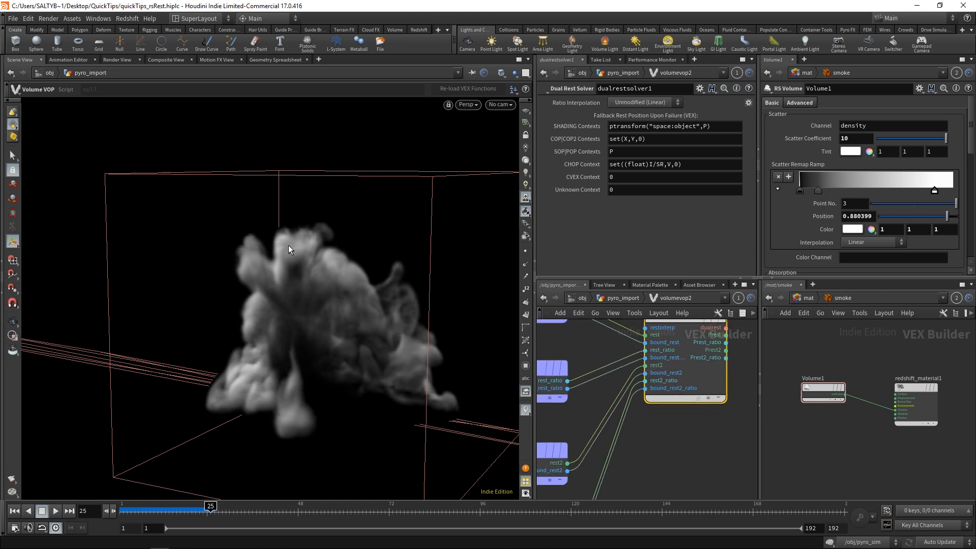
{"action": "mouse_move", "coordinate": [328, 234]}
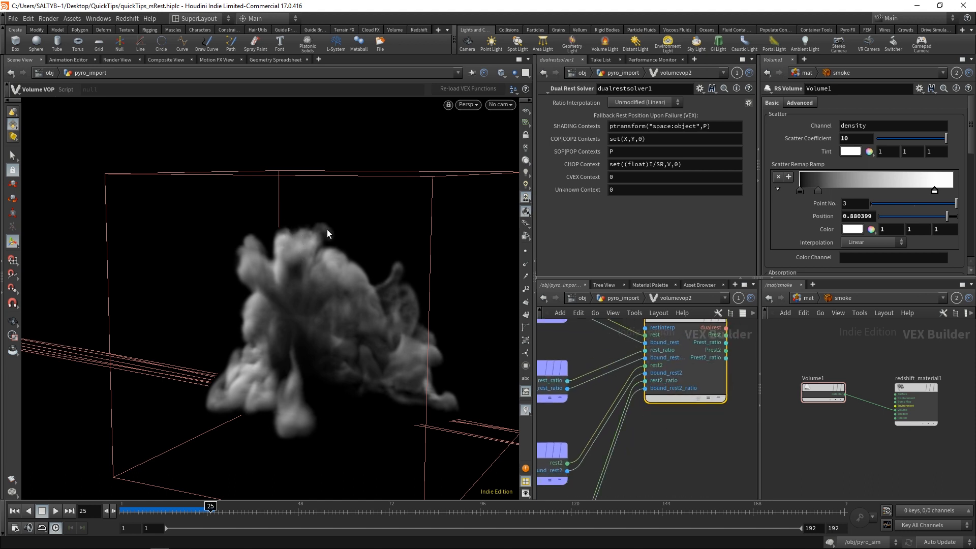
{"action": "mouse_move", "coordinate": [313, 212]}
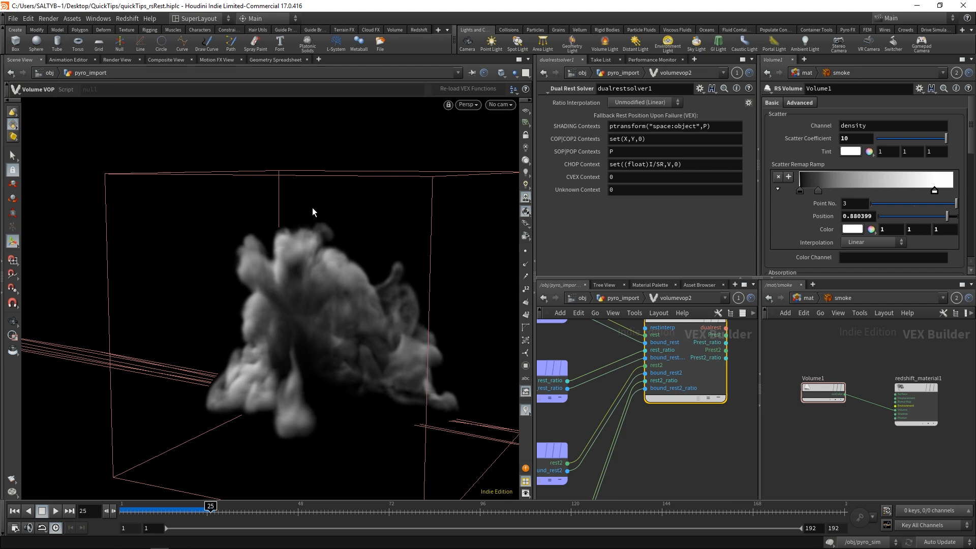
{"action": "mouse_move", "coordinate": [346, 268]}
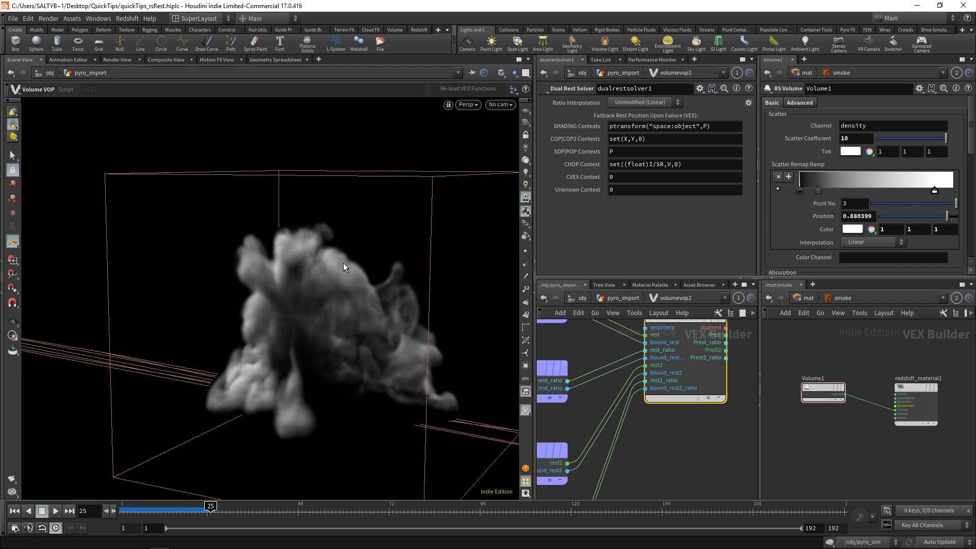
{"action": "mouse_move", "coordinate": [305, 275]}
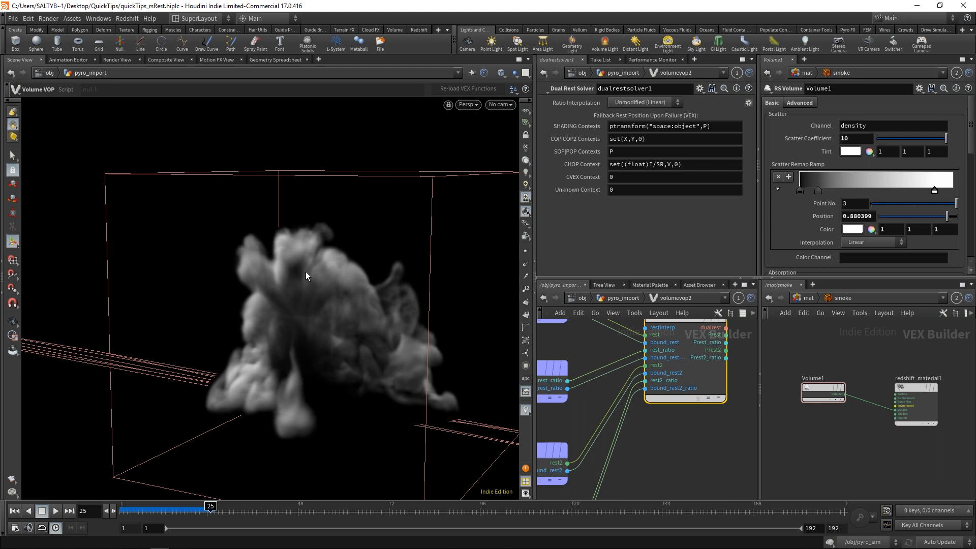
{"action": "mouse_move", "coordinate": [328, 266]}
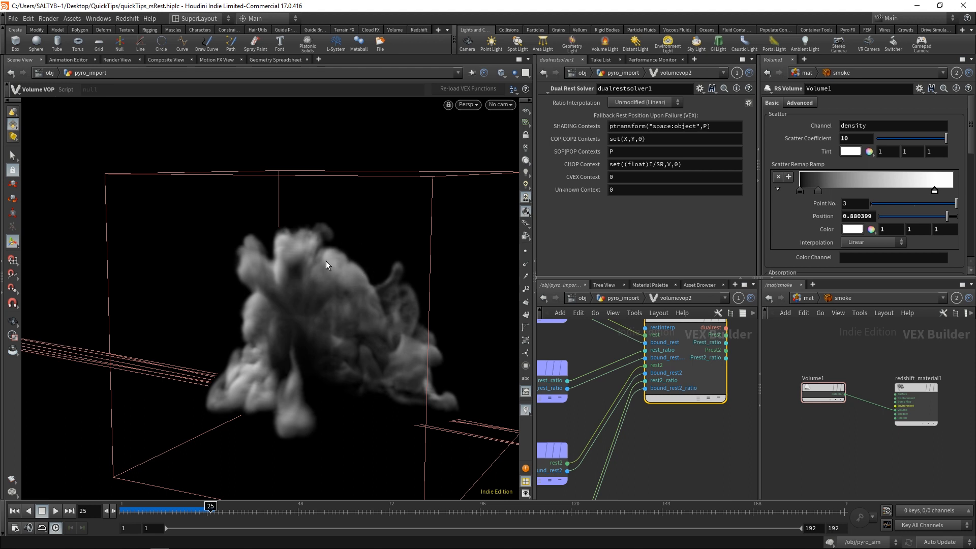
{"action": "mouse_move", "coordinate": [378, 352]}
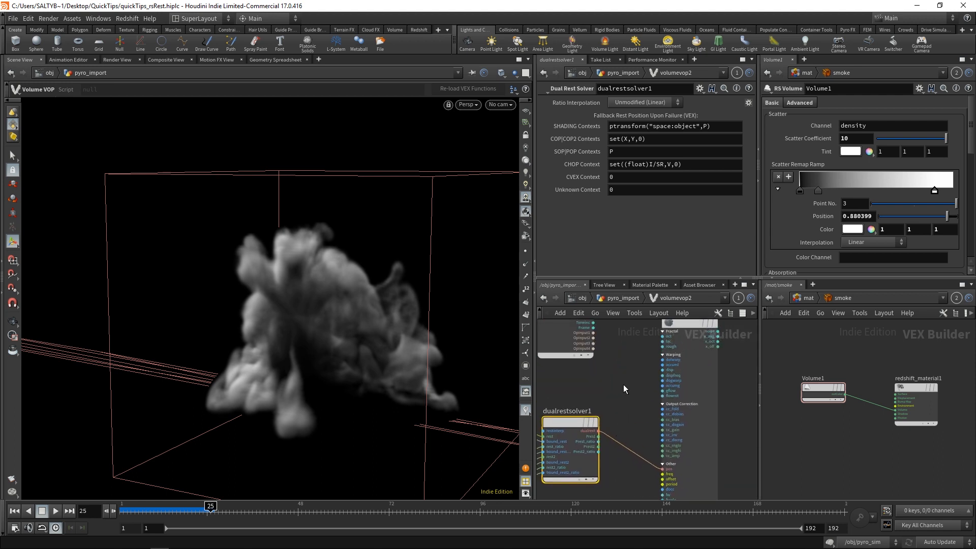
Add a Multiply node following the selected Unified Noise node
{"action": "left_click", "coordinate": [669, 414]}
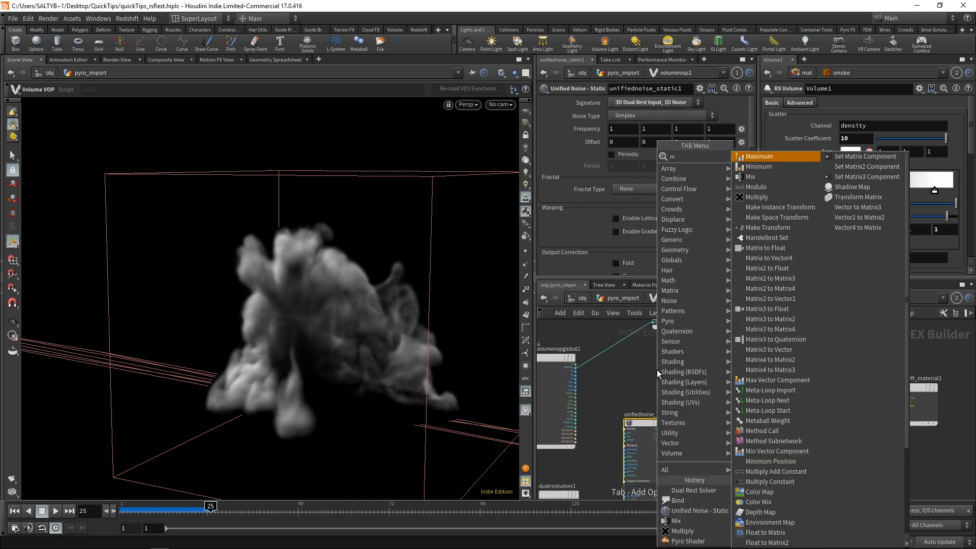
{"action": "left_click", "coordinate": [757, 198]}
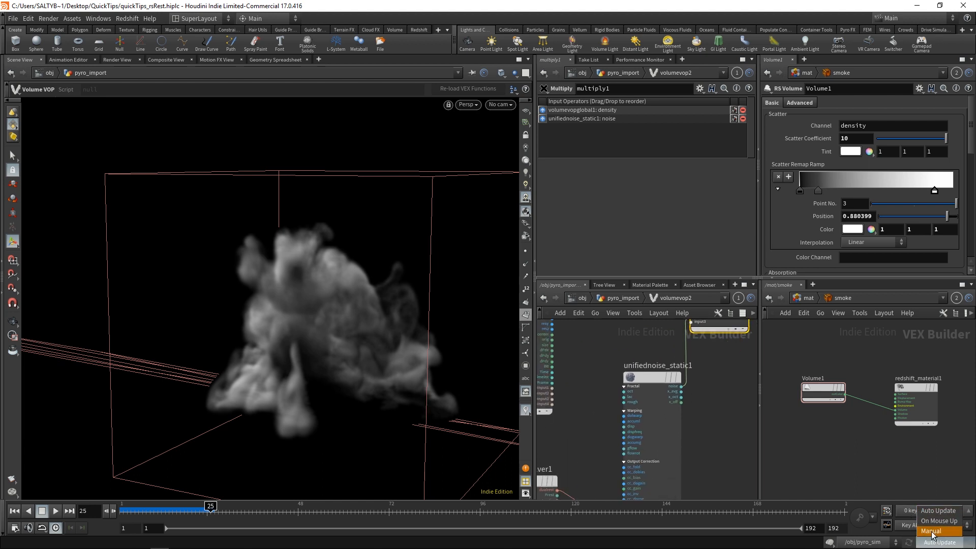
Switch cooking to Manual, set Fractal Type to Standard (fBm), and enable bias and gain correction
{"action": "left_click", "coordinate": [938, 531]}
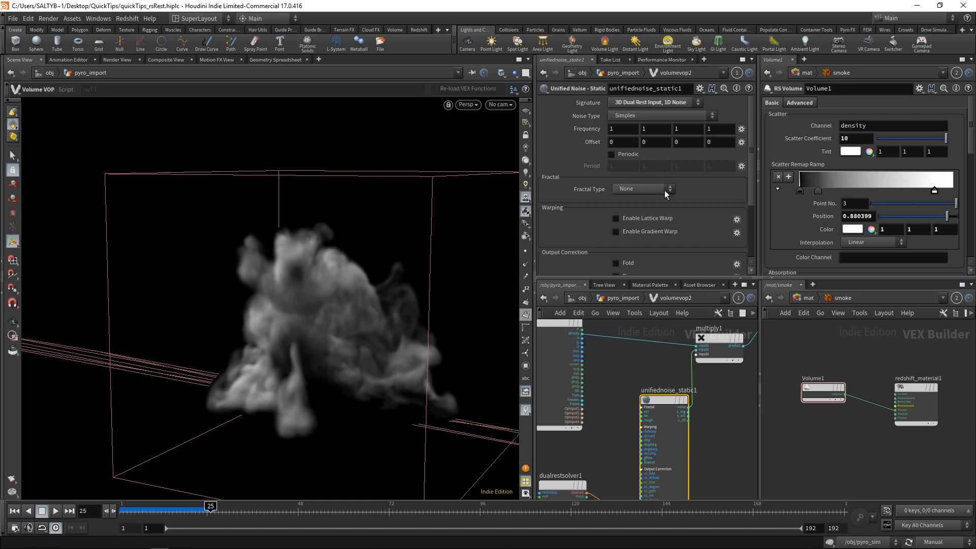
{"action": "left_click", "coordinate": [645, 189]}
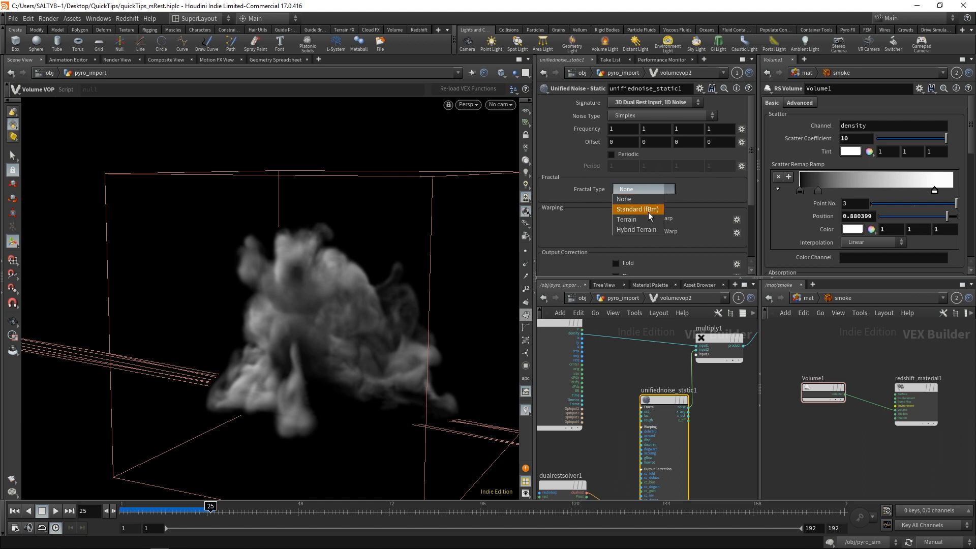
{"action": "left_click", "coordinate": [636, 209]}
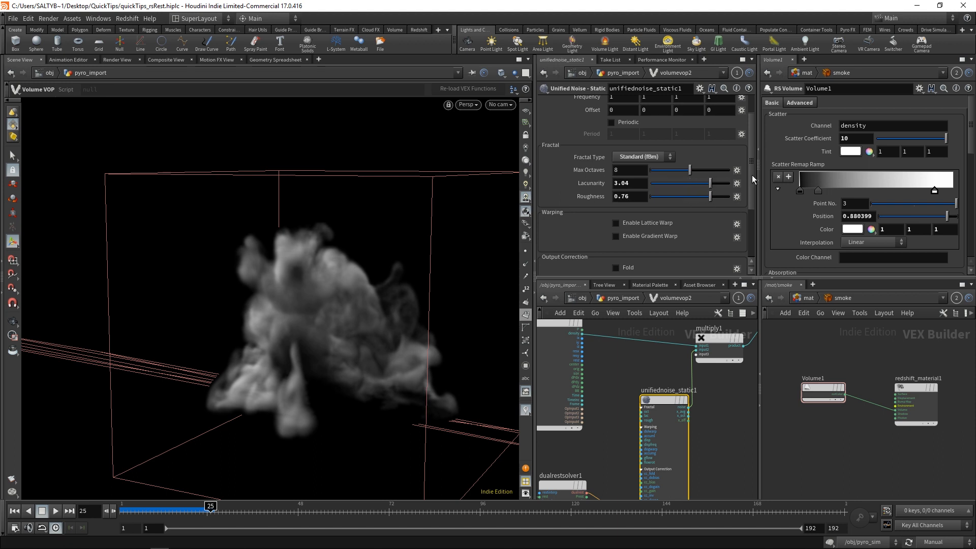
{"action": "scroll", "scroll_direction": "down", "scroll_amount": 3}
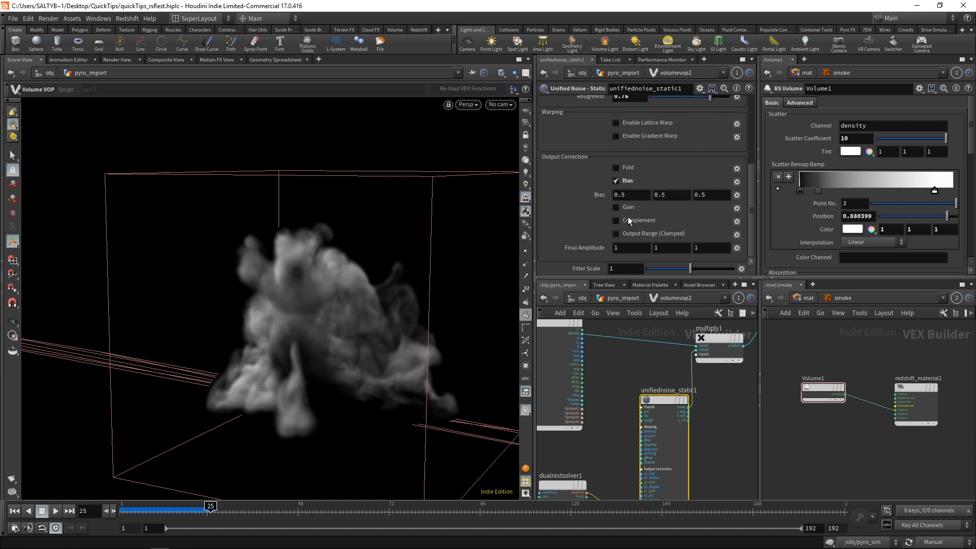
{"action": "left_click", "coordinate": [615, 194]}
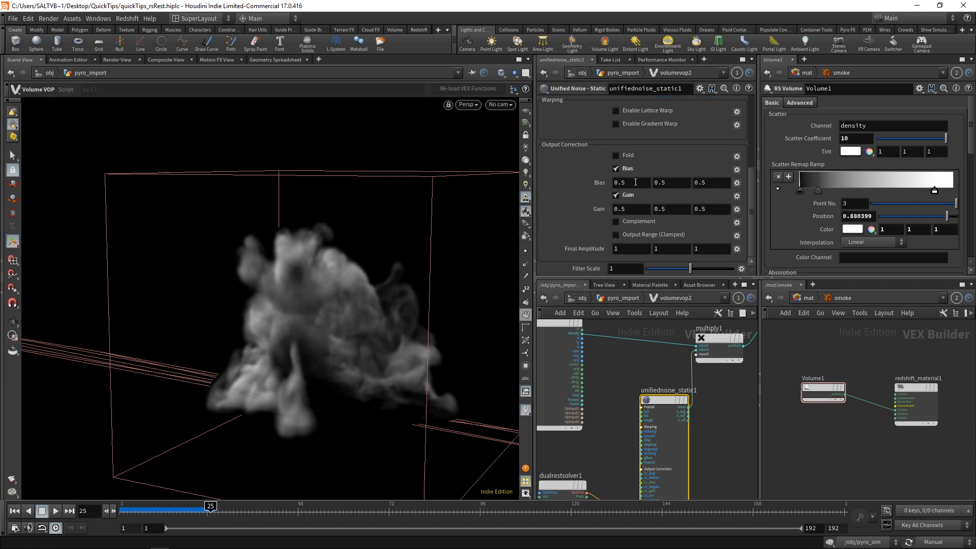
{"action": "mouse_move", "coordinate": [598, 183]}
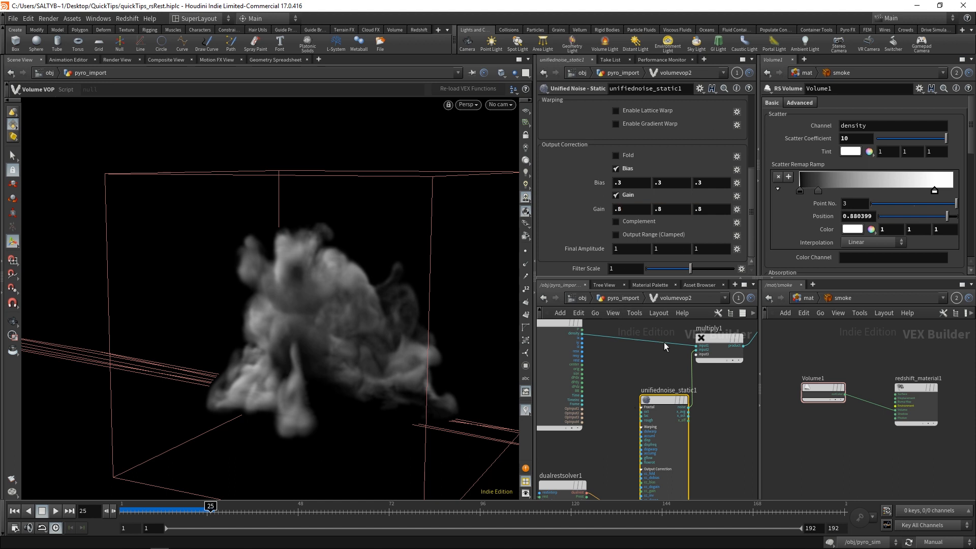
{"action": "mouse_move", "coordinate": [646, 361]}
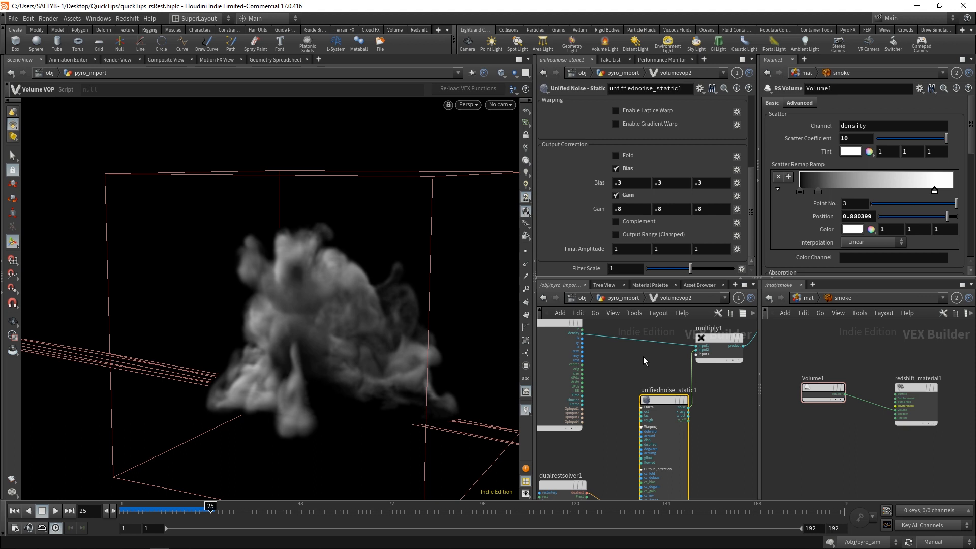
{"action": "mouse_move", "coordinate": [653, 354]}
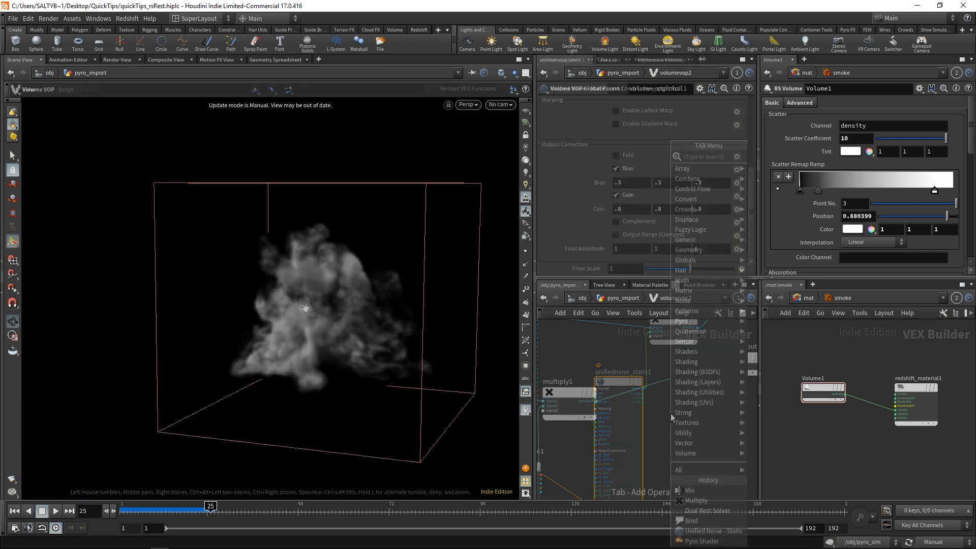
Add a Mix node and promote its bias as the volumeNoiseMix parameter
{"action": "type", "text": "mix"}
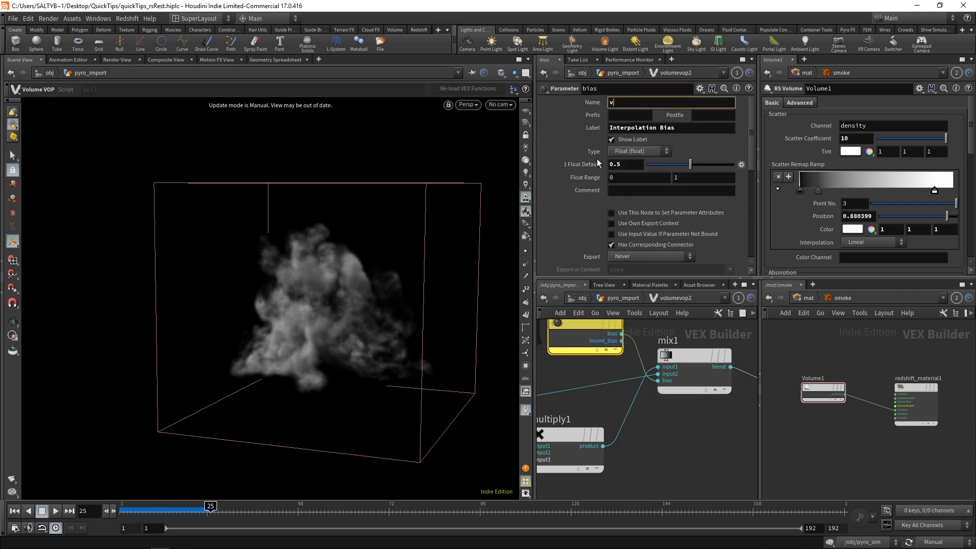
{"action": "type", "text": "volumeM1"}
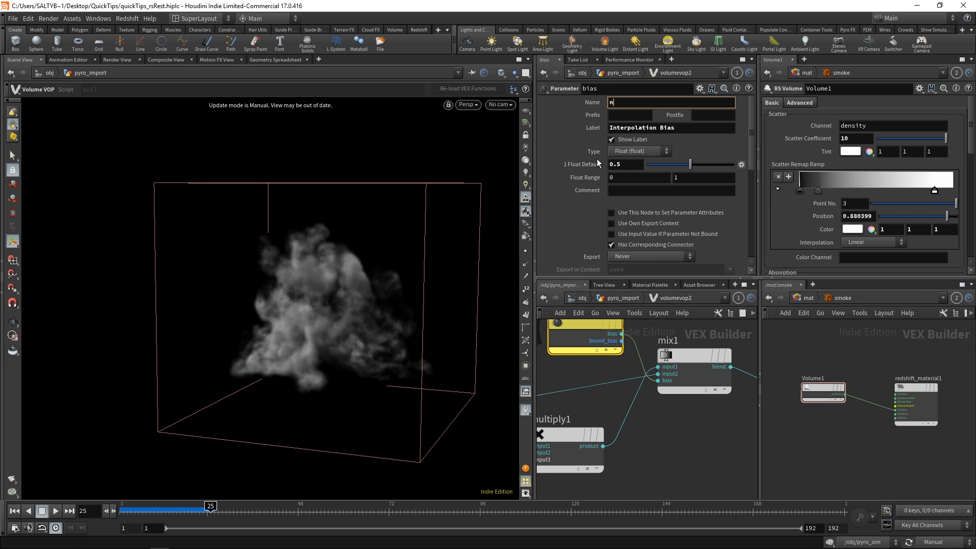
{"action": "type", "text": "olumeNoise"}
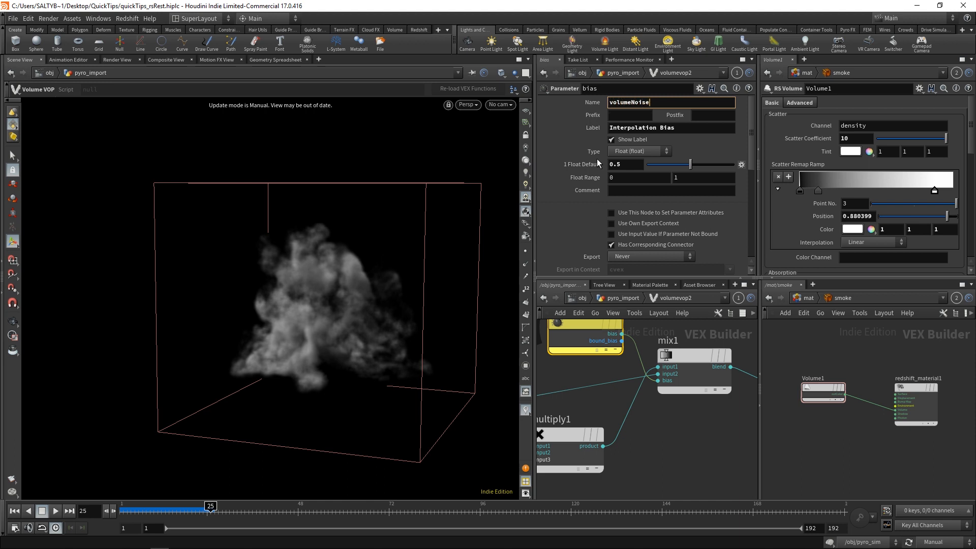
{"action": "type", "text": "Mix"}
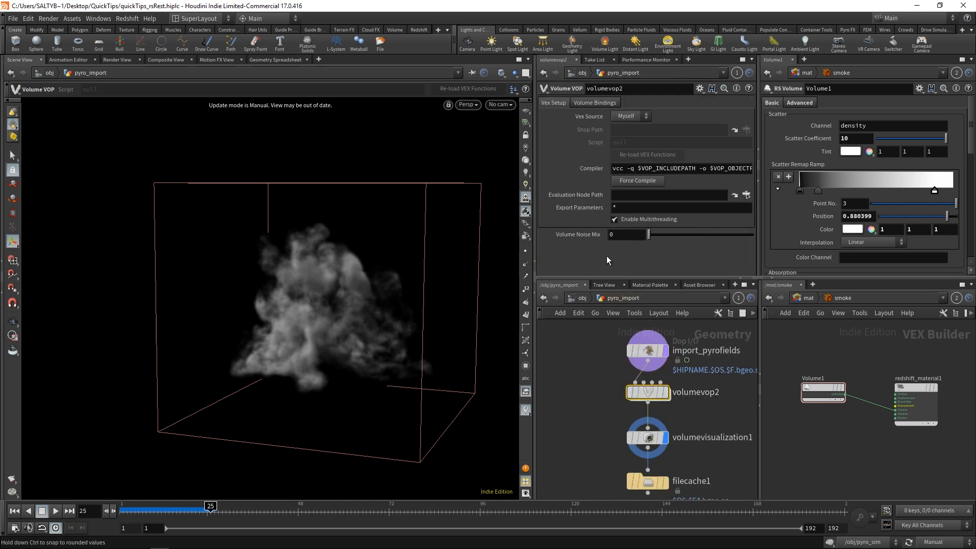
{"action": "mouse_move", "coordinate": [883, 488]}
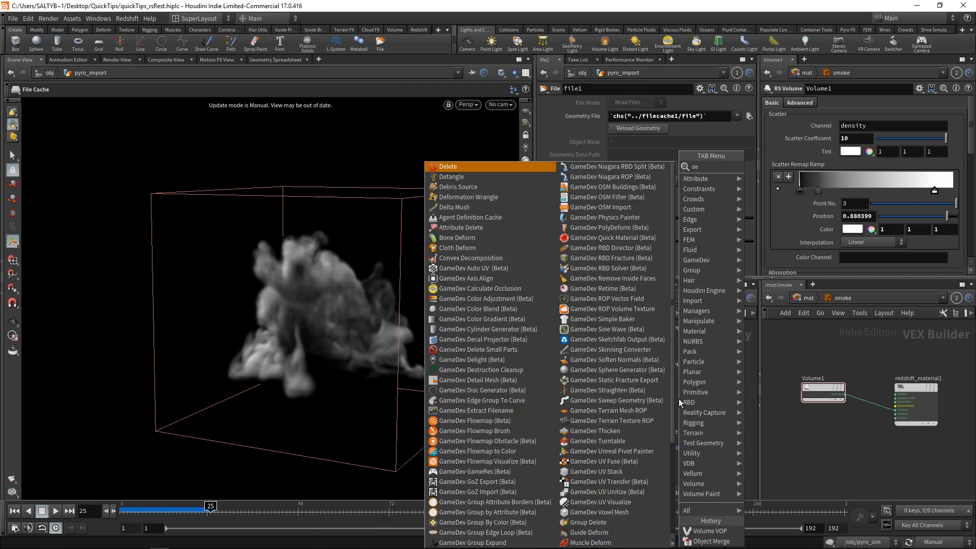
{"action": "left_click", "coordinate": [447, 166]}
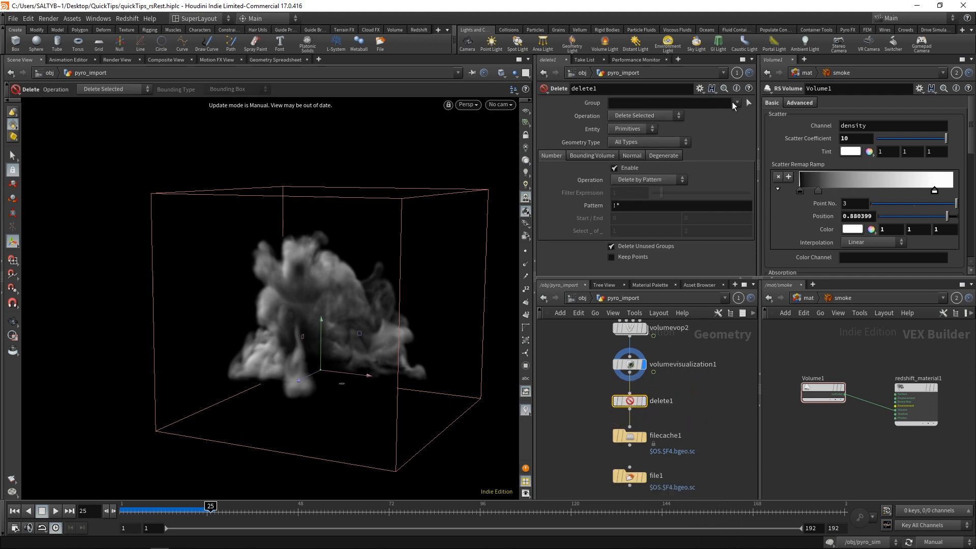
{"action": "type", "text": "@name=rest.x"}
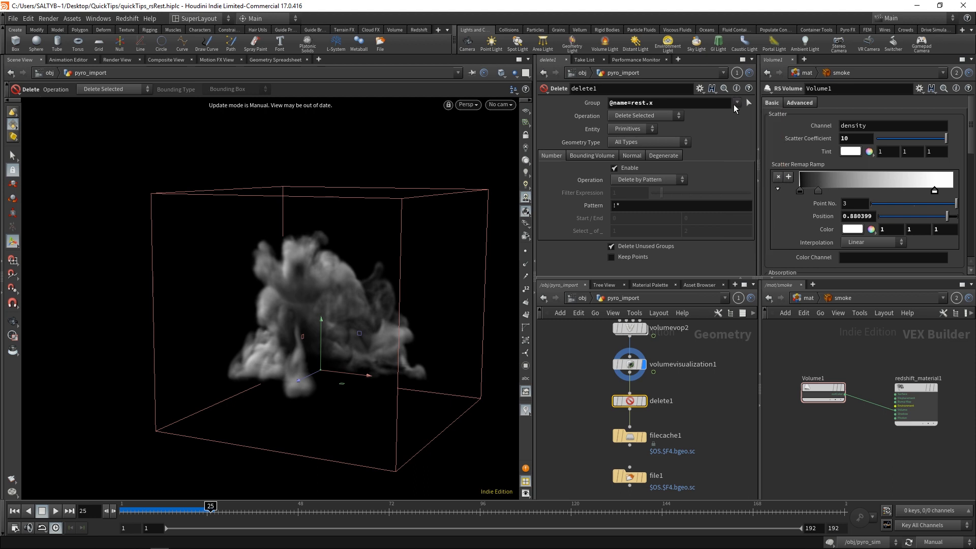
{"action": "left_click", "coordinate": [737, 103]}
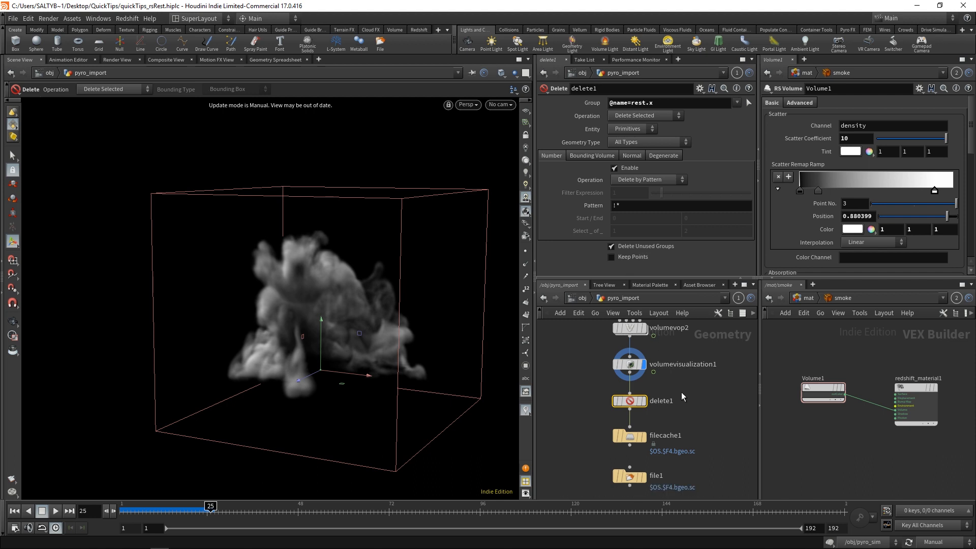
{"action": "left_click", "coordinate": [630, 400]}
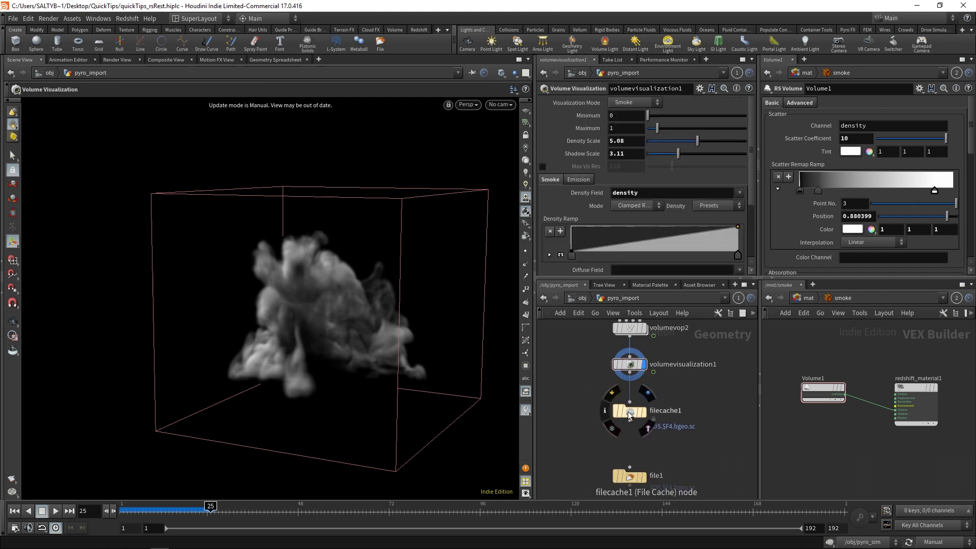
Select the filecache1 node to show its File Cache parameters
{"action": "left_click", "coordinate": [629, 410]}
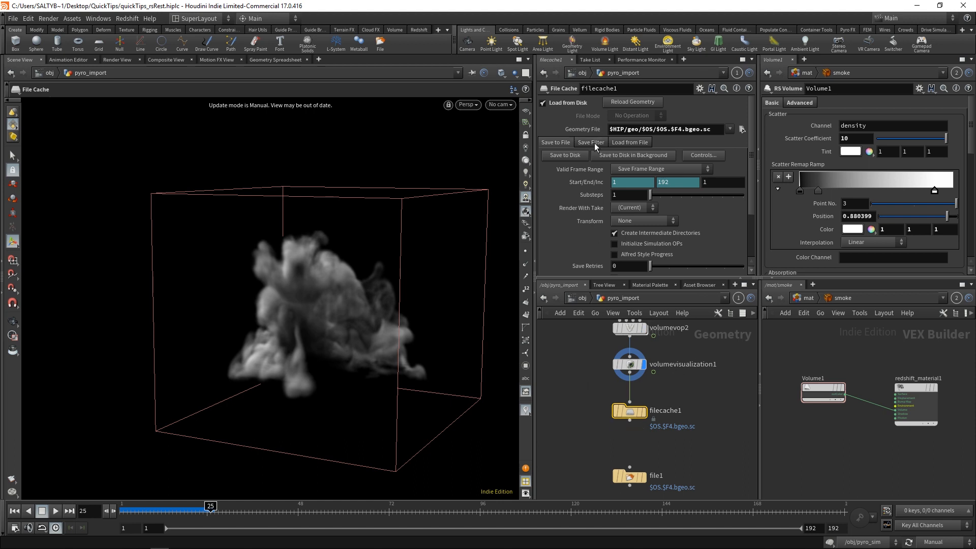
{"action": "mouse_move", "coordinate": [582, 430]}
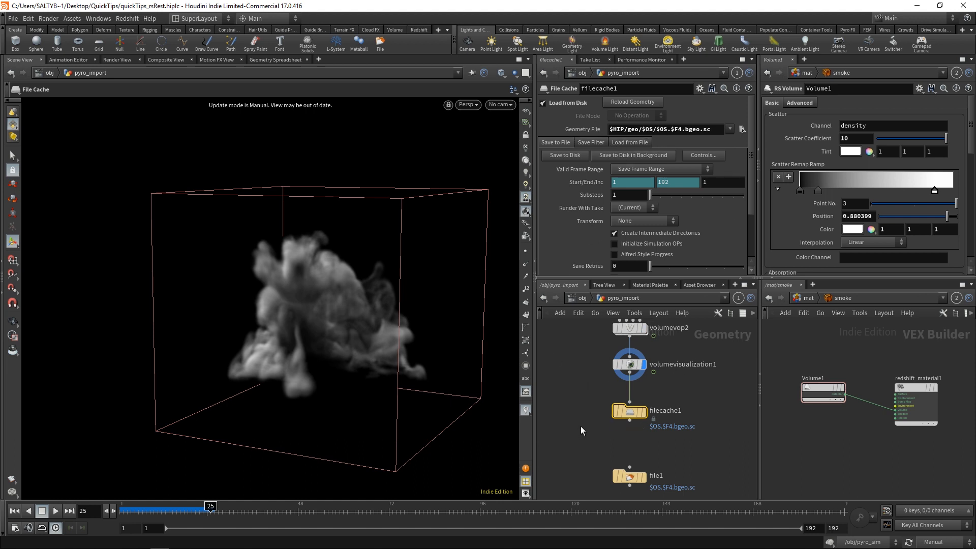
{"action": "mouse_move", "coordinate": [592, 439]}
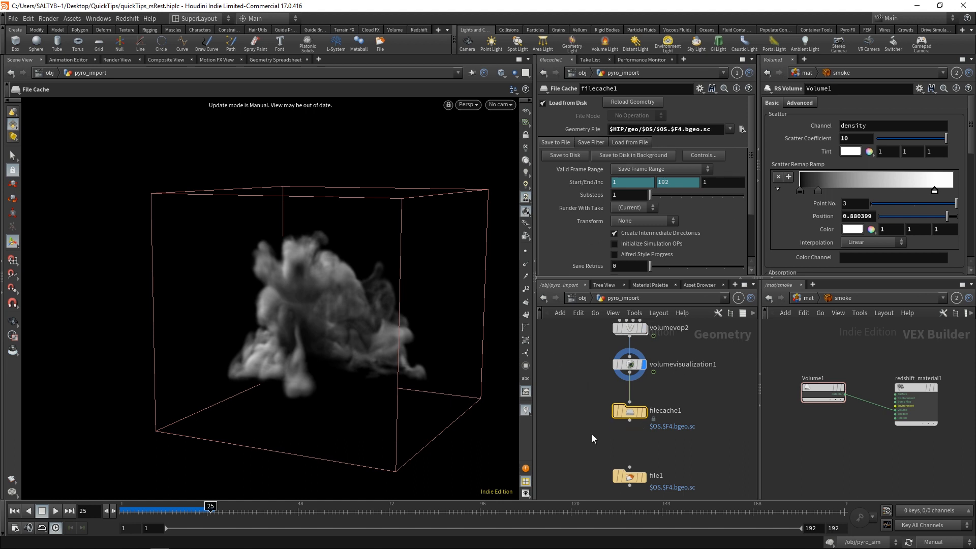